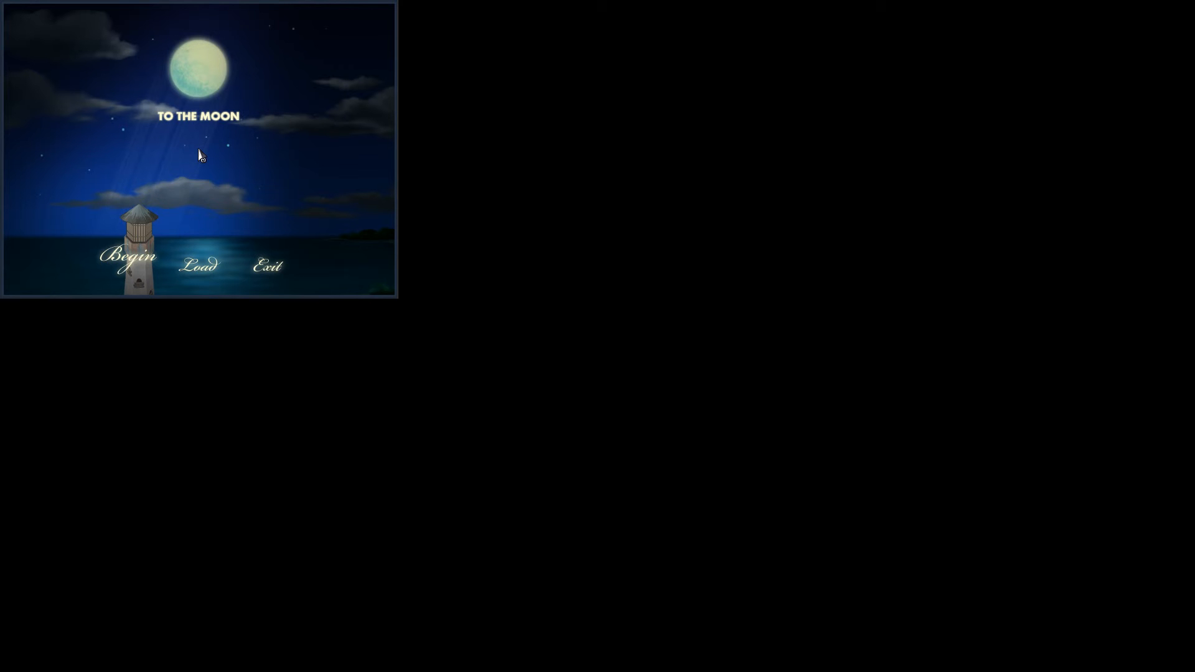
{"action": "mouse_move", "coordinate": [22, 251]}
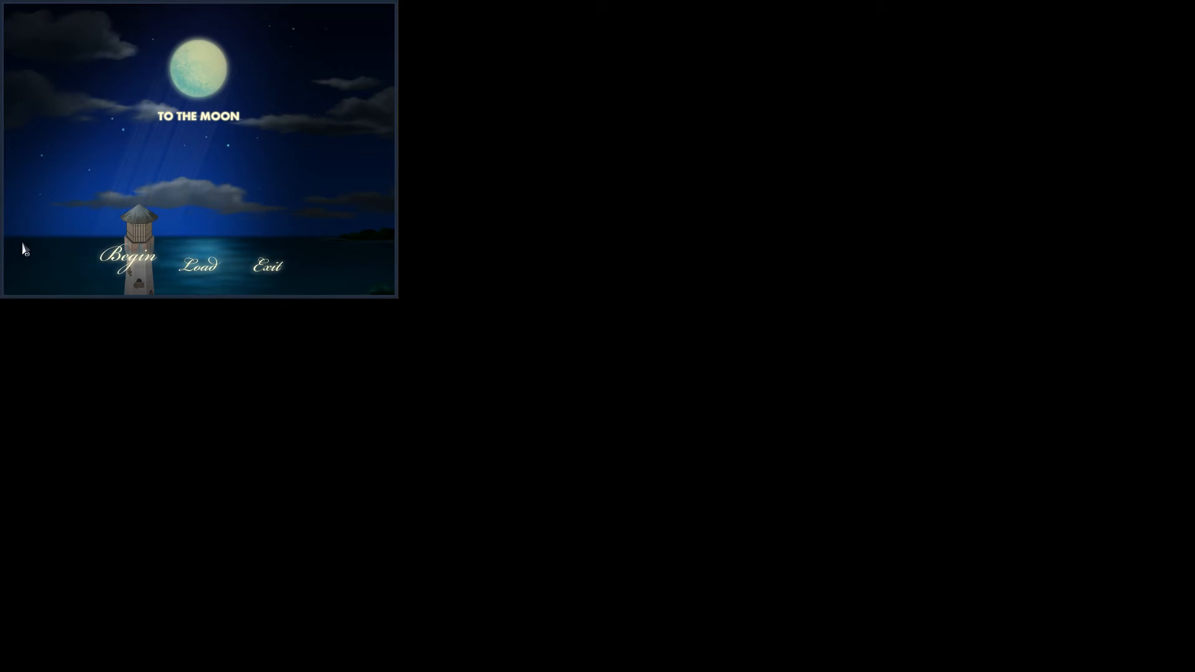
{"action": "mouse_move", "coordinate": [113, 269]}
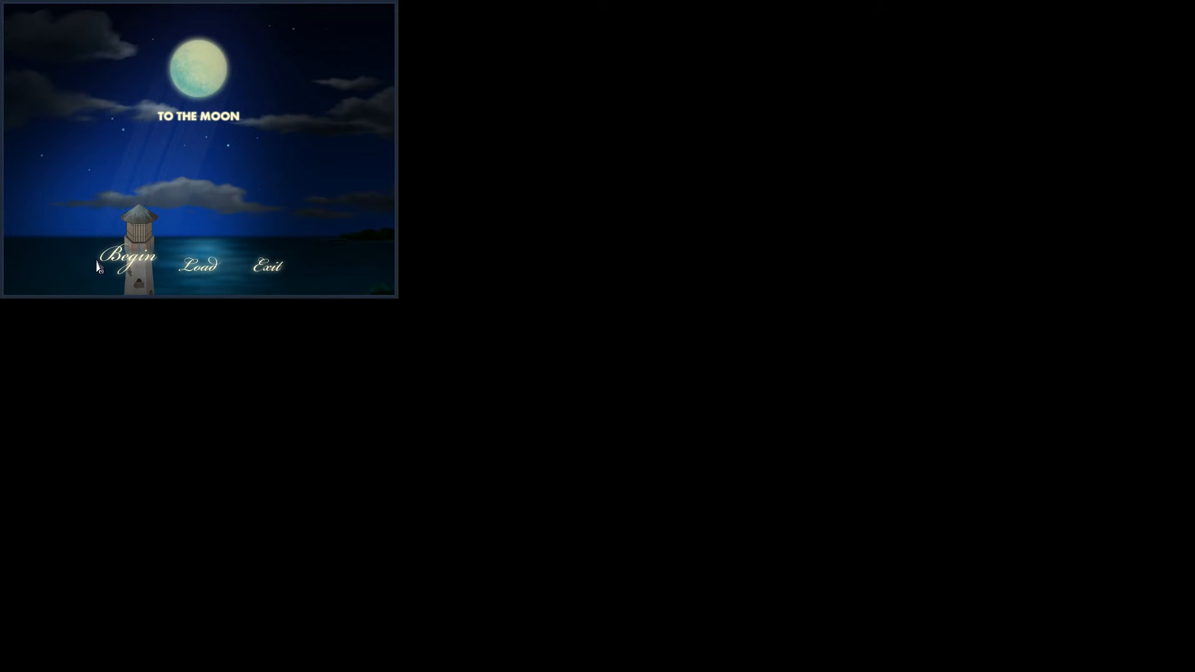
{"action": "mouse_move", "coordinate": [91, 269]}
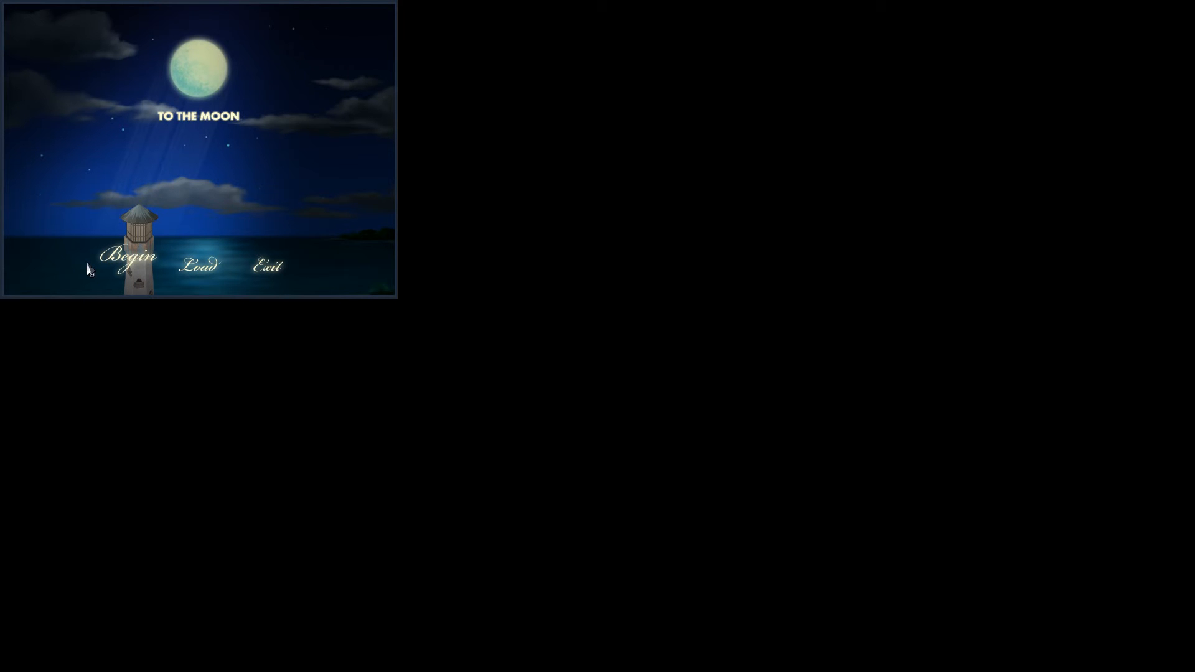
{"action": "mouse_move", "coordinate": [199, 255]}
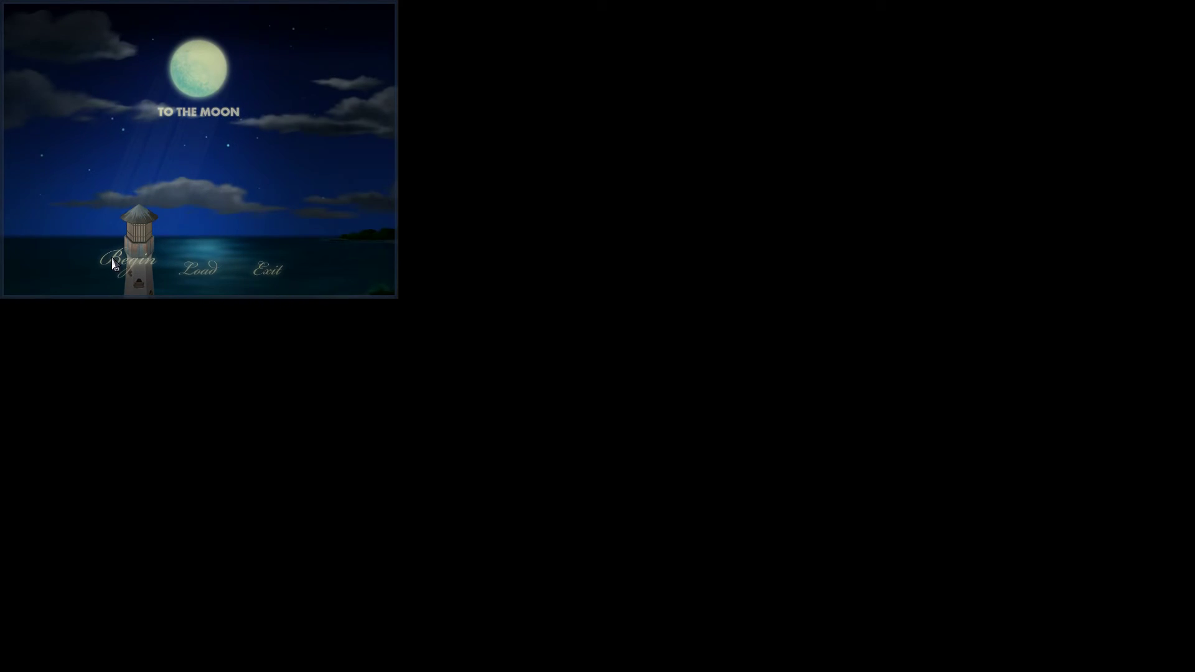
Step: Start a new game and advance the doctors' roadside dialogue through the remark about grabbing equipment
{"action": "left_click", "coordinate": [127, 261]}
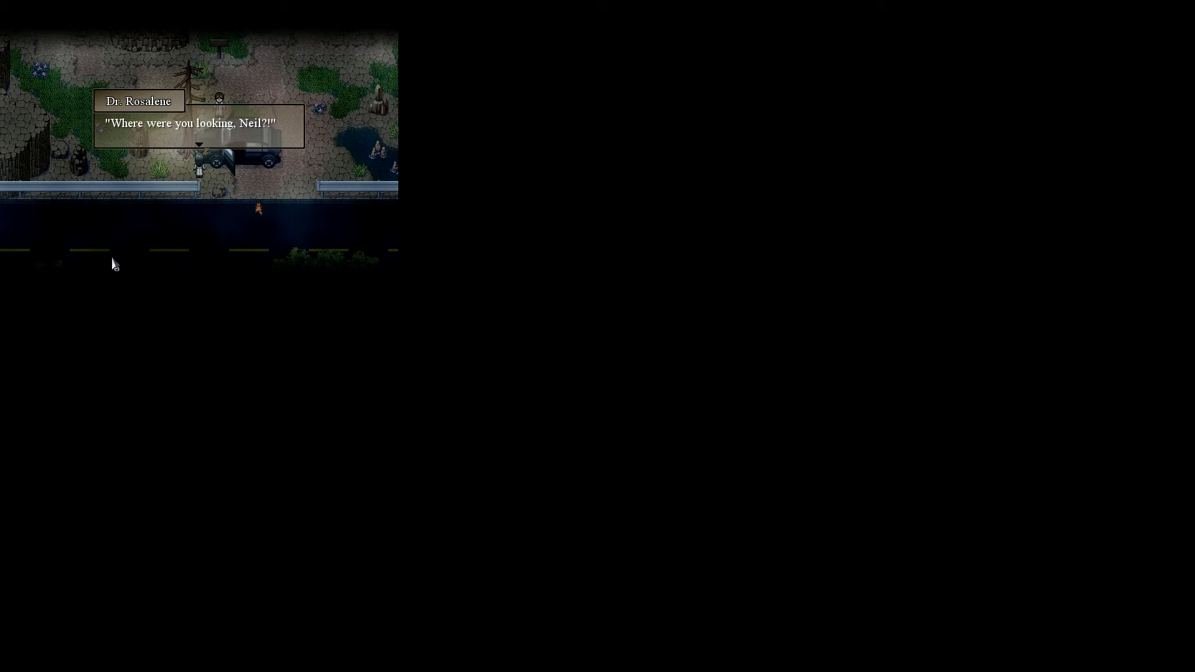
{"action": "mouse_move", "coordinate": [208, 137]}
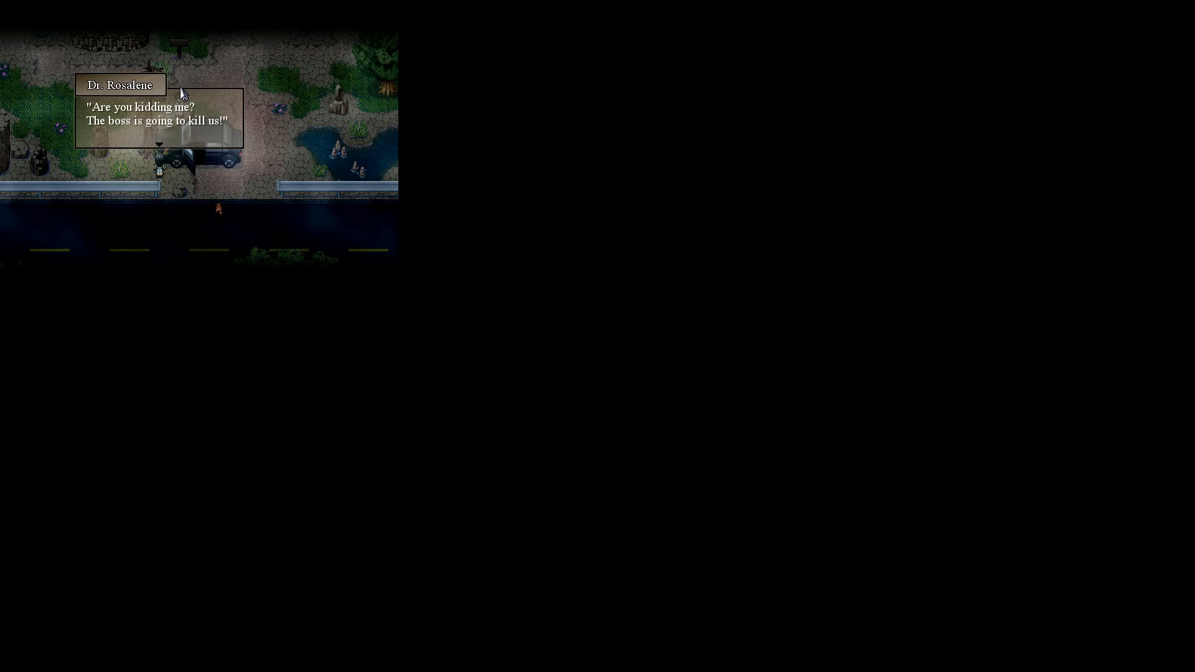
{"action": "mouse_move", "coordinate": [157, 144]}
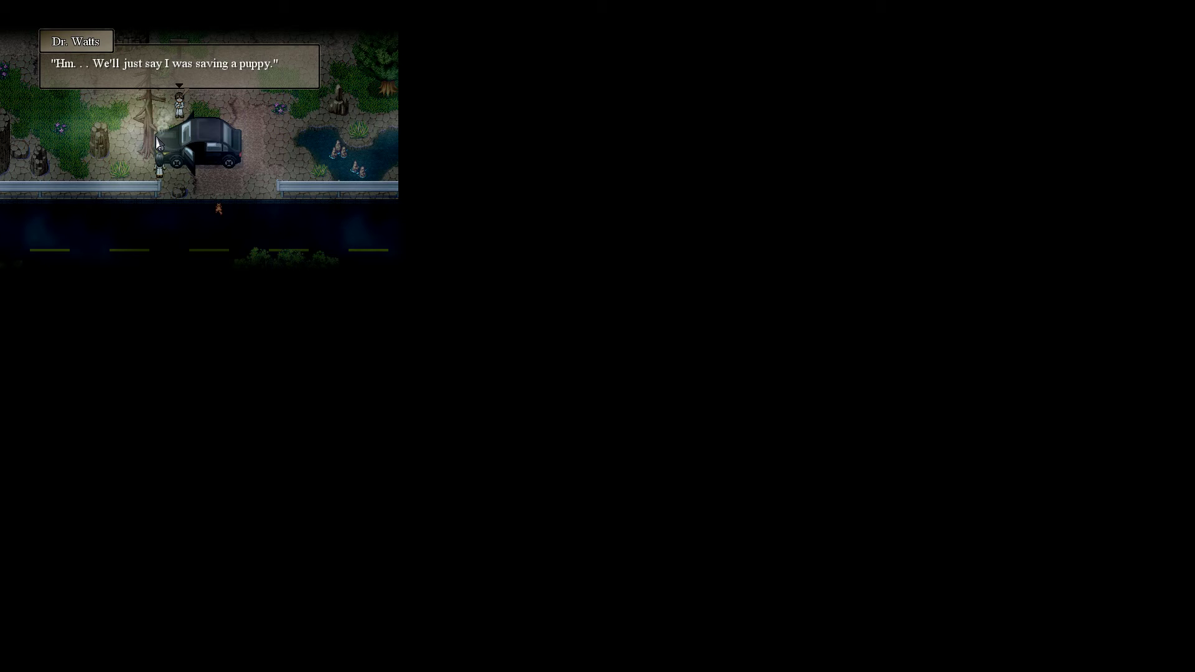
{"action": "mouse_move", "coordinate": [175, 86]}
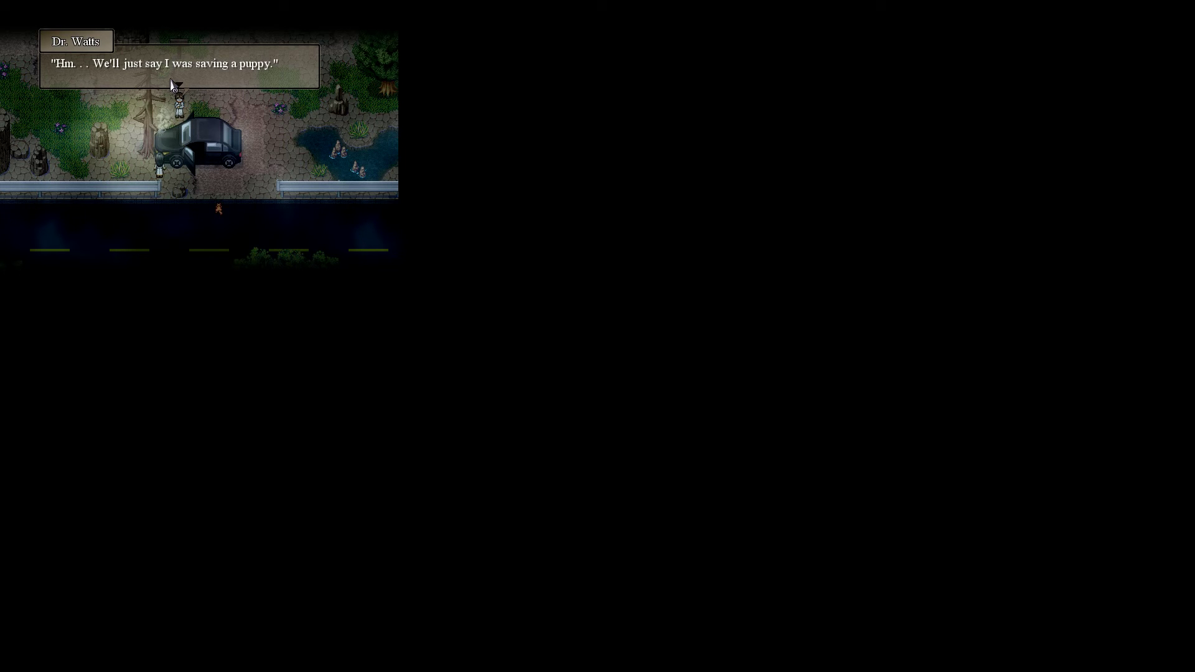
{"action": "left_click", "coordinate": [179, 64]}
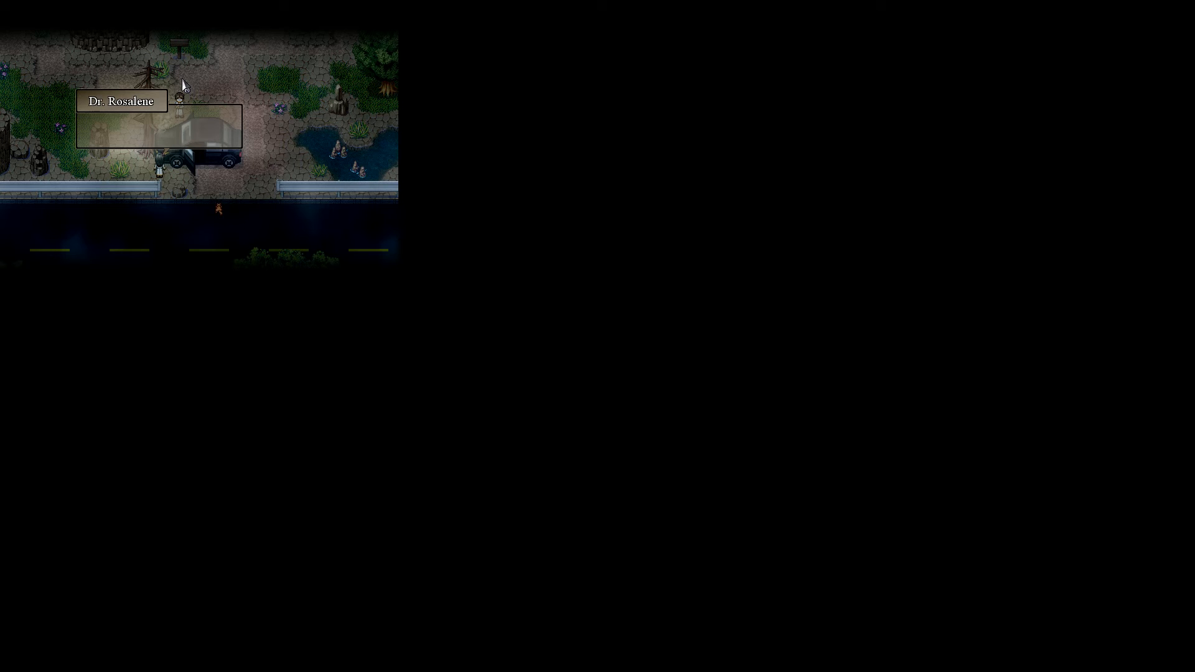
{"action": "left_click", "coordinate": [159, 126]}
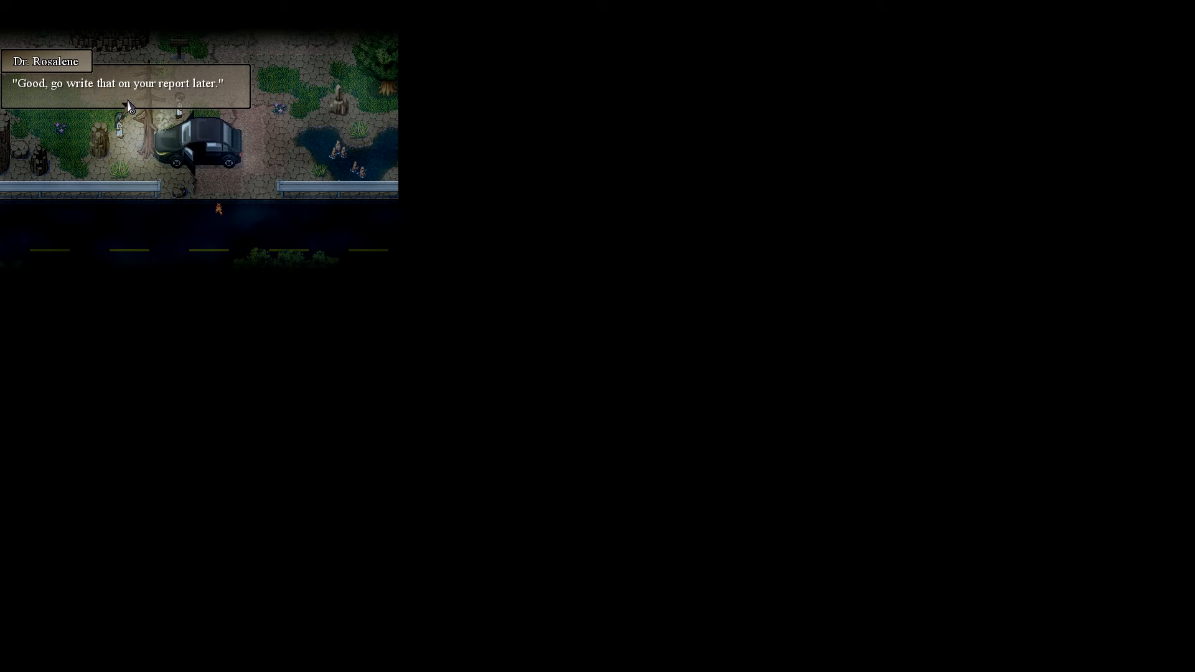
{"action": "left_click", "coordinate": [126, 105]}
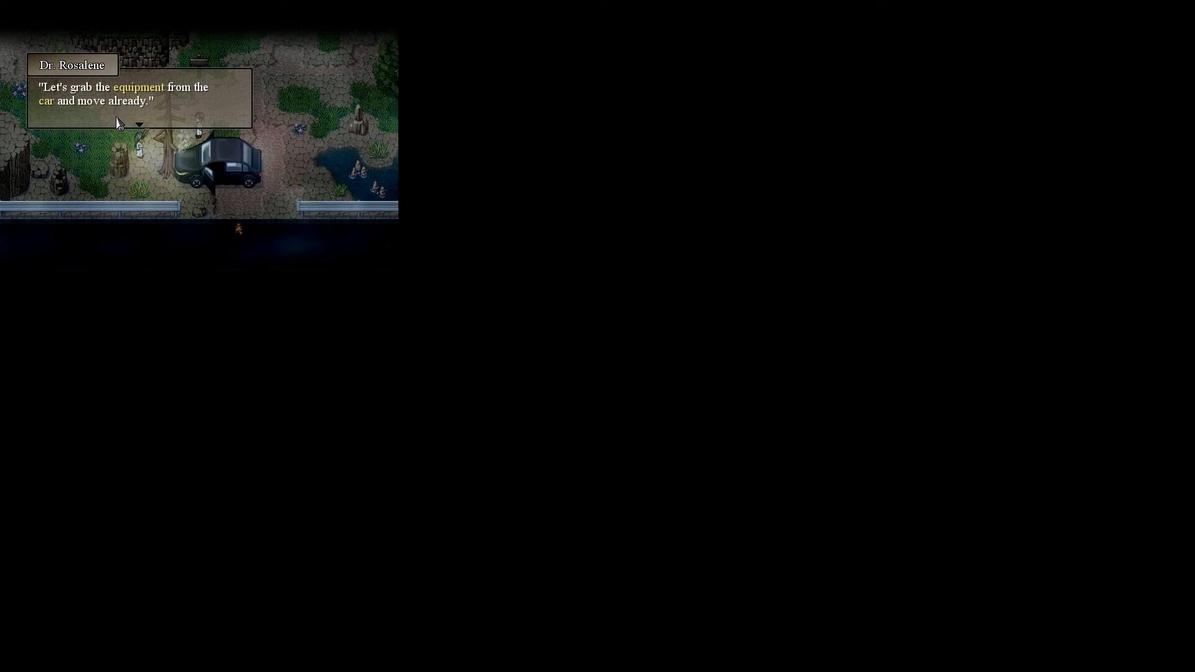
{"action": "left_click", "coordinate": [140, 114]}
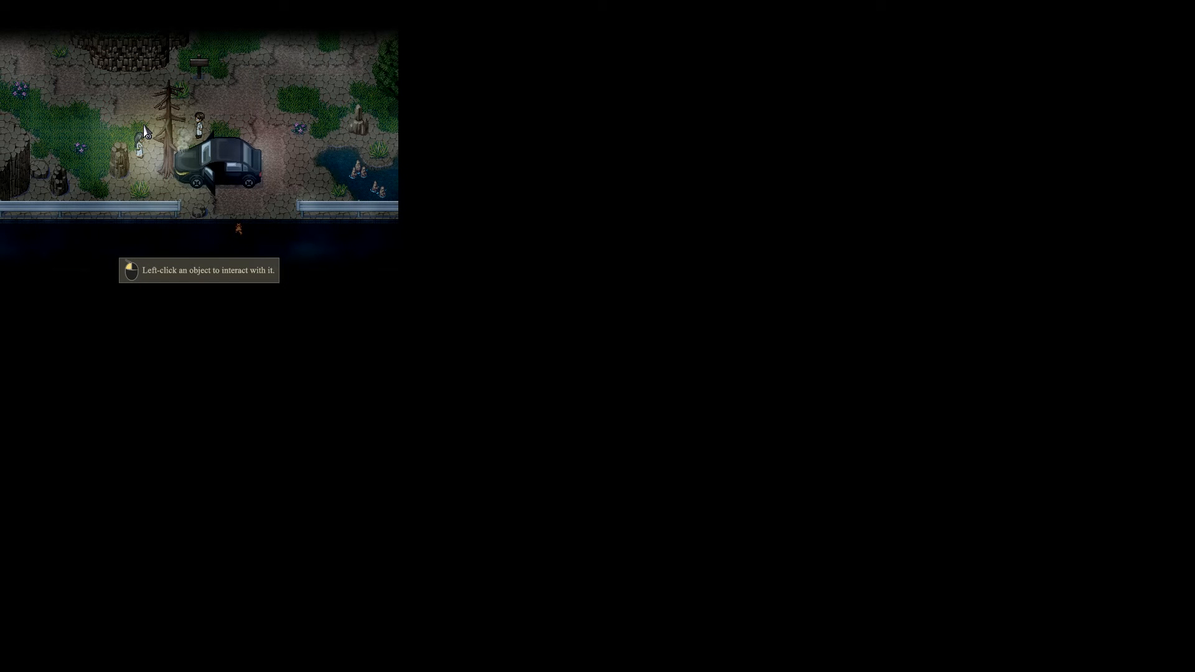
{"action": "mouse_move", "coordinate": [255, 137]}
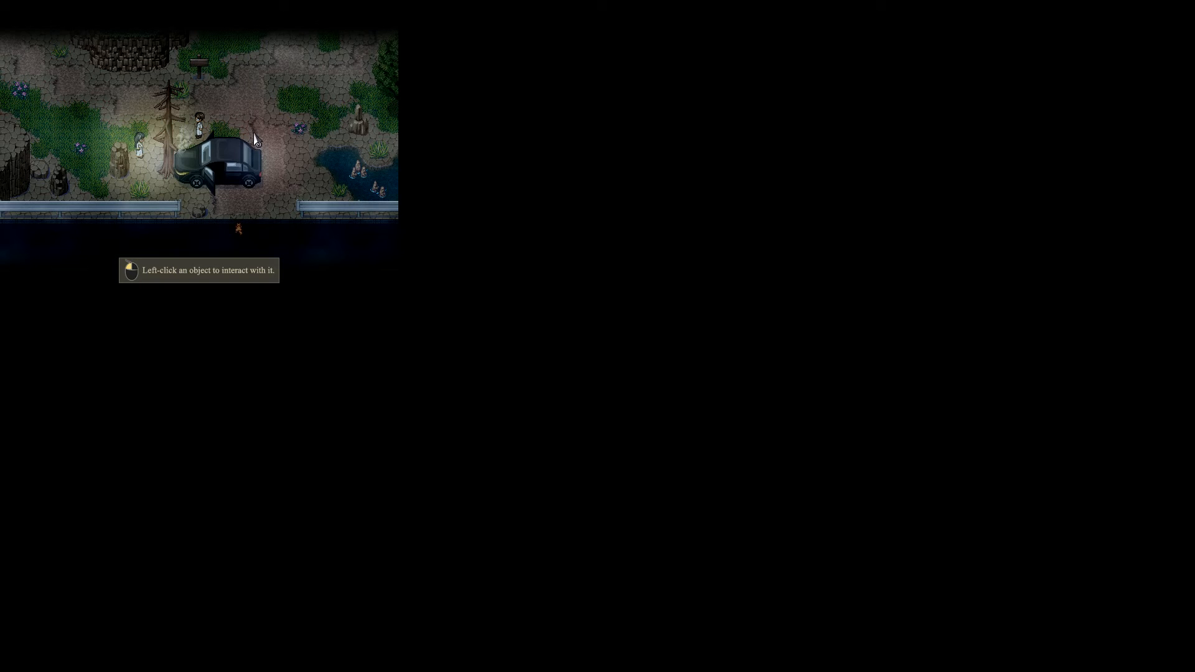
{"action": "mouse_move", "coordinate": [181, 287]}
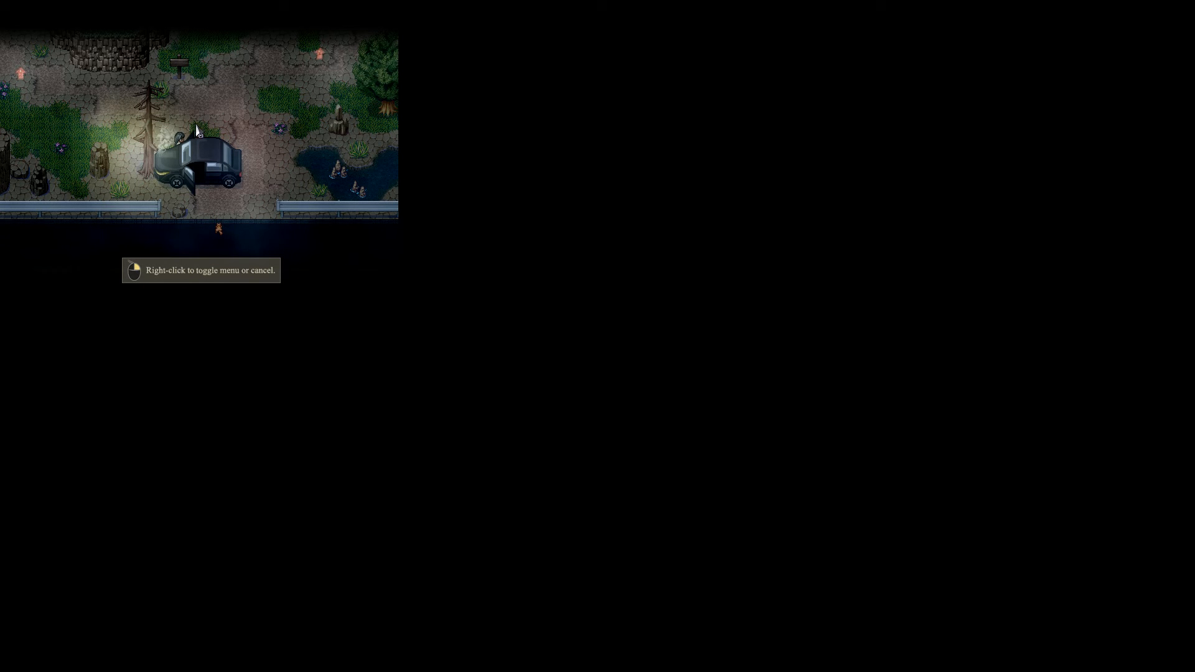
Step: Bring up the in-game menu showing Dr. Neil Watts and Dr. Eva Rosalene
{"action": "right_click", "coordinate": [198, 137]}
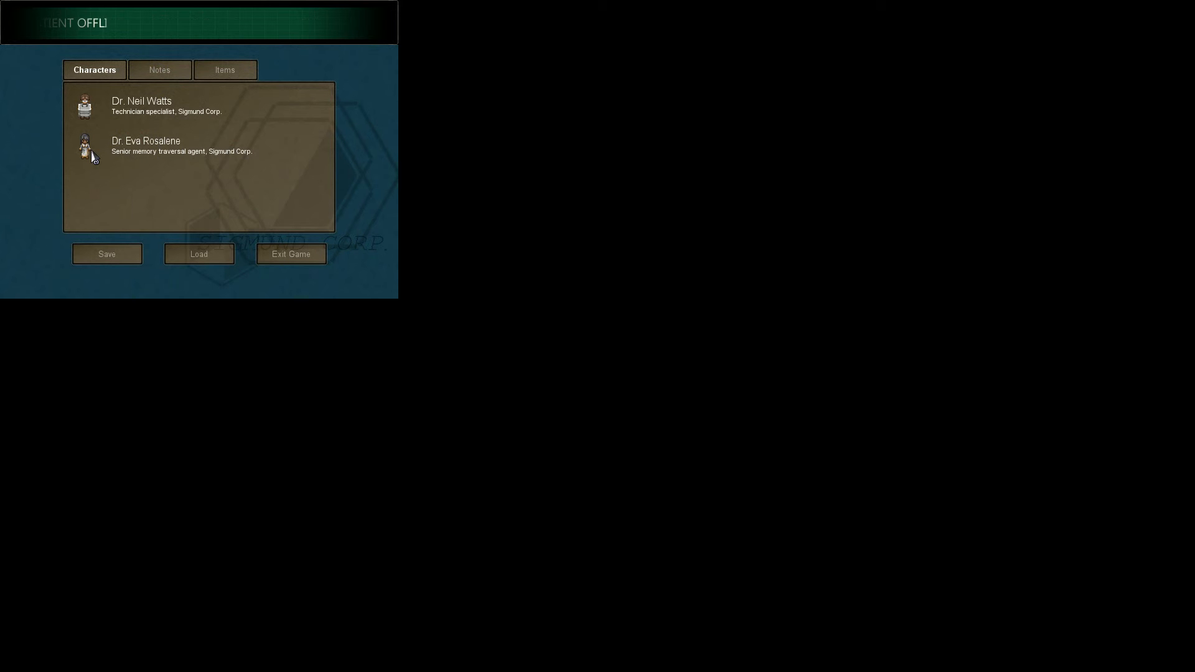
{"action": "mouse_move", "coordinate": [132, 111]}
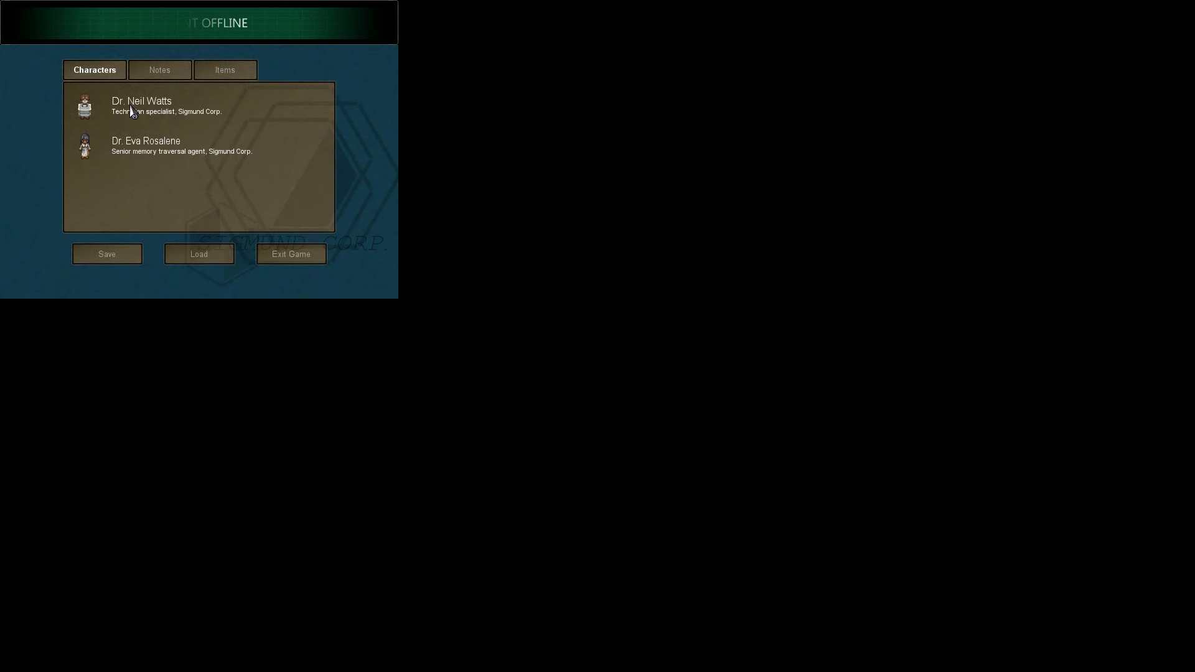
{"action": "mouse_move", "coordinate": [123, 144]}
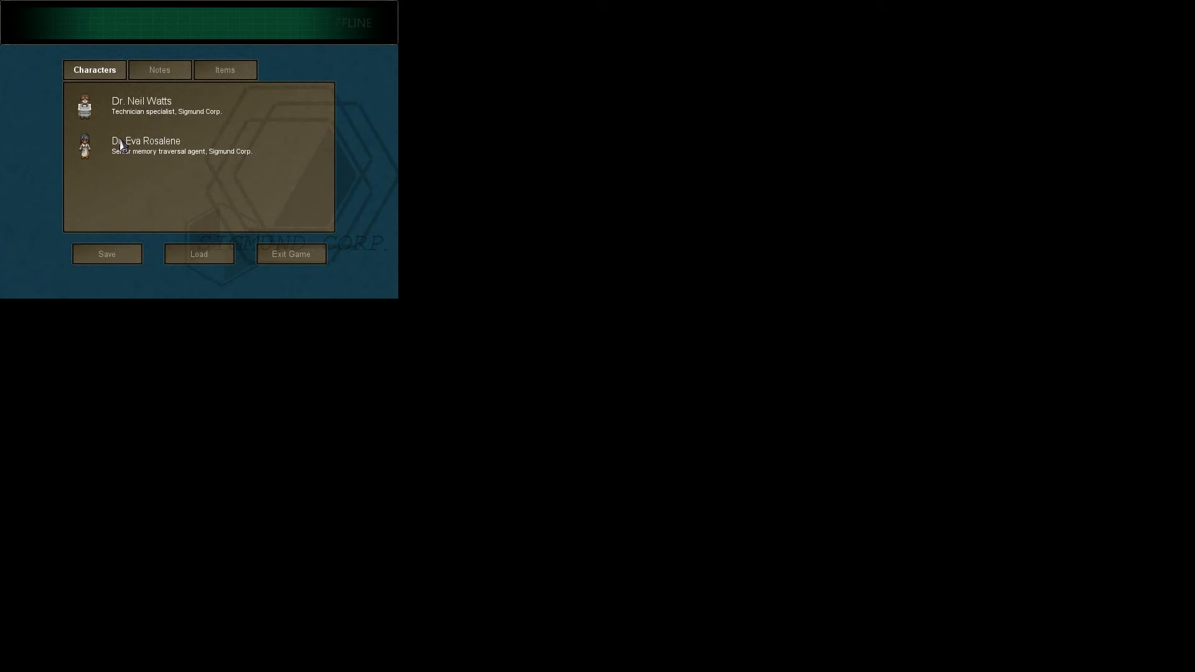
Step: Review the Notes list and then the Items page with the heavy Equipment box
{"action": "left_click", "coordinate": [159, 69]}
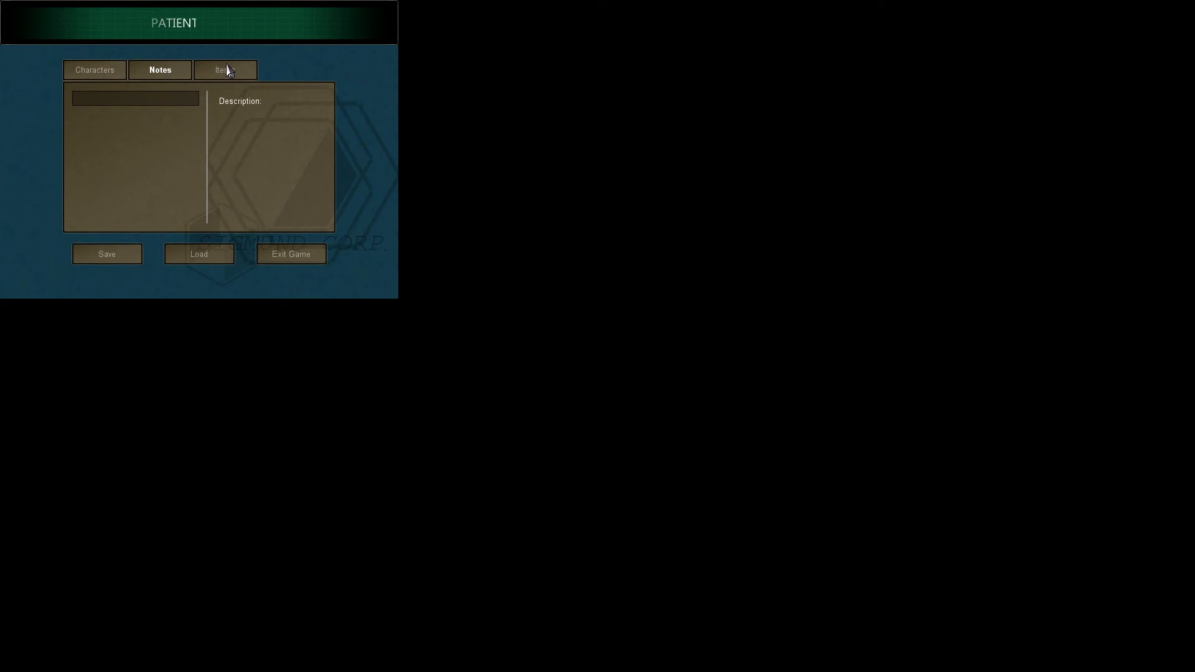
{"action": "left_click", "coordinate": [225, 69]}
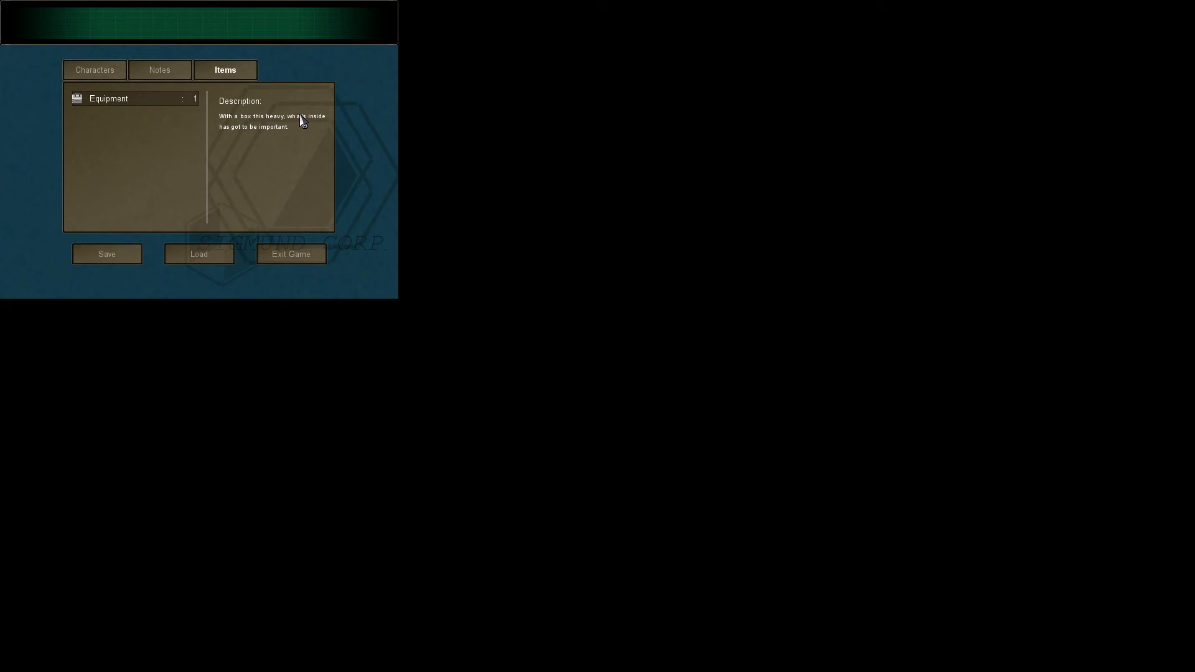
{"action": "mouse_move", "coordinate": [276, 182]}
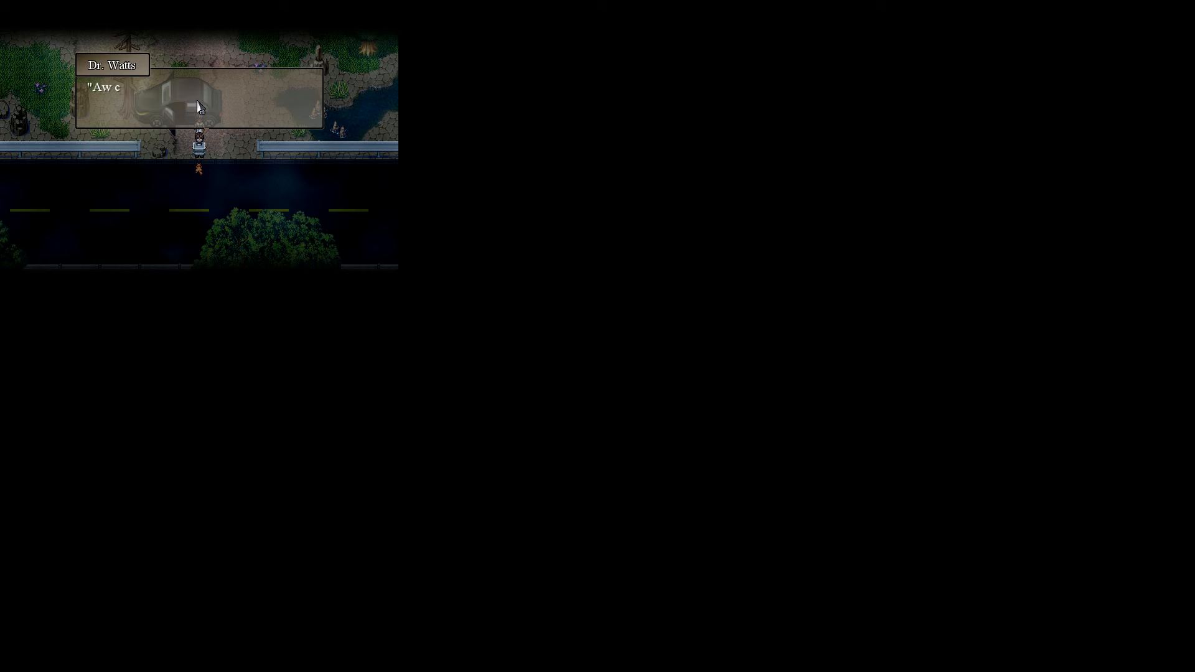
Step: Advance Dr. Watts's roadside remarks about the sign and the car
{"action": "left_click", "coordinate": [198, 99]}
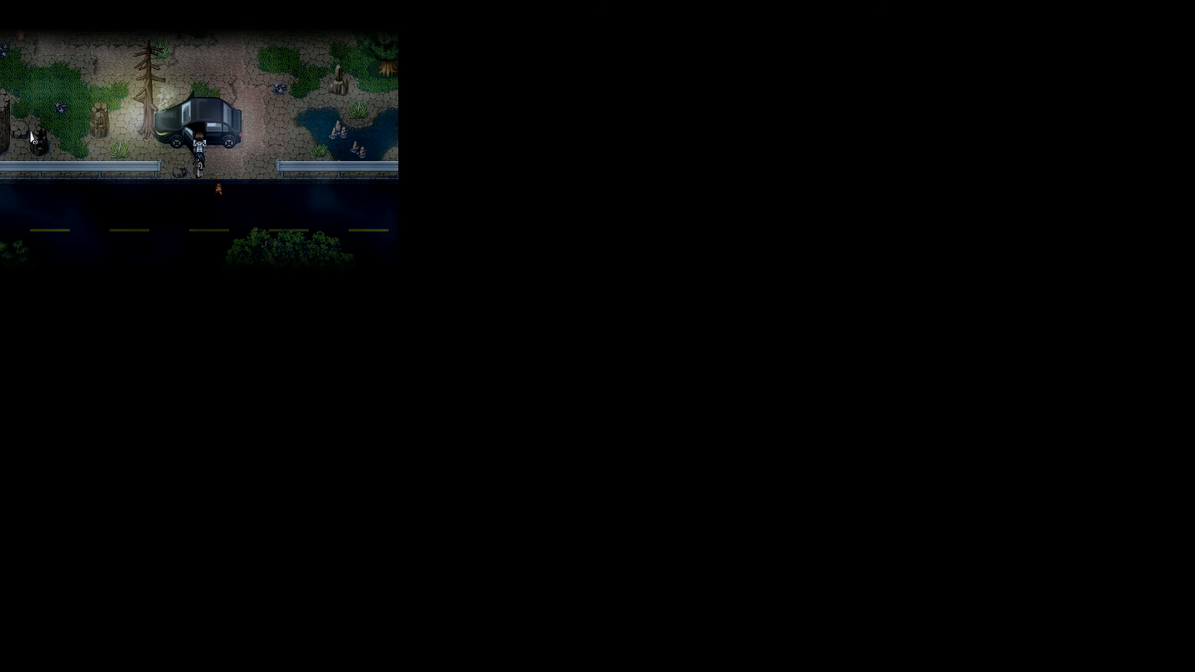
{"action": "mouse_move", "coordinate": [128, 192]}
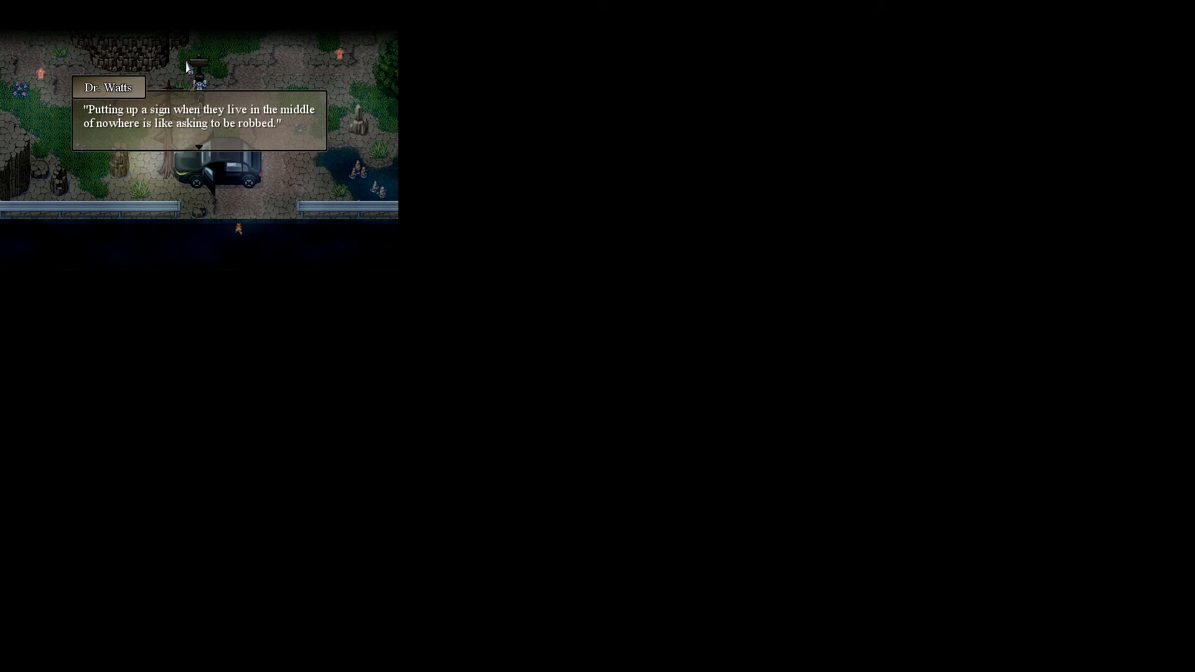
{"action": "left_click", "coordinate": [198, 122]}
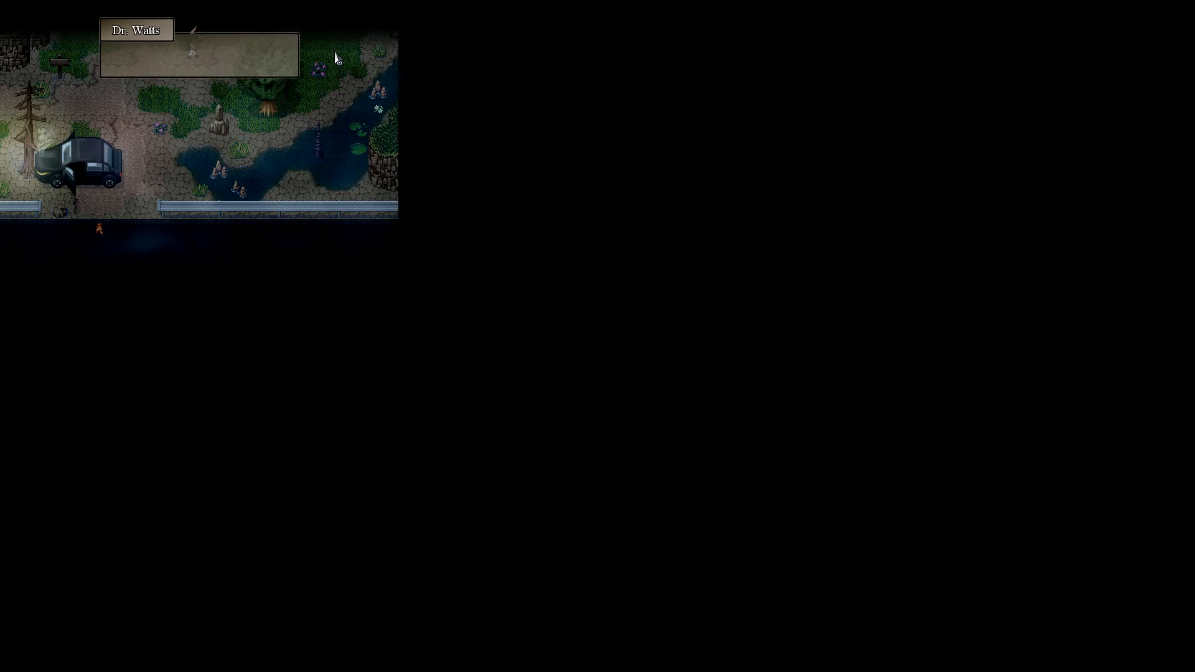
{"action": "left_click", "coordinate": [198, 54]}
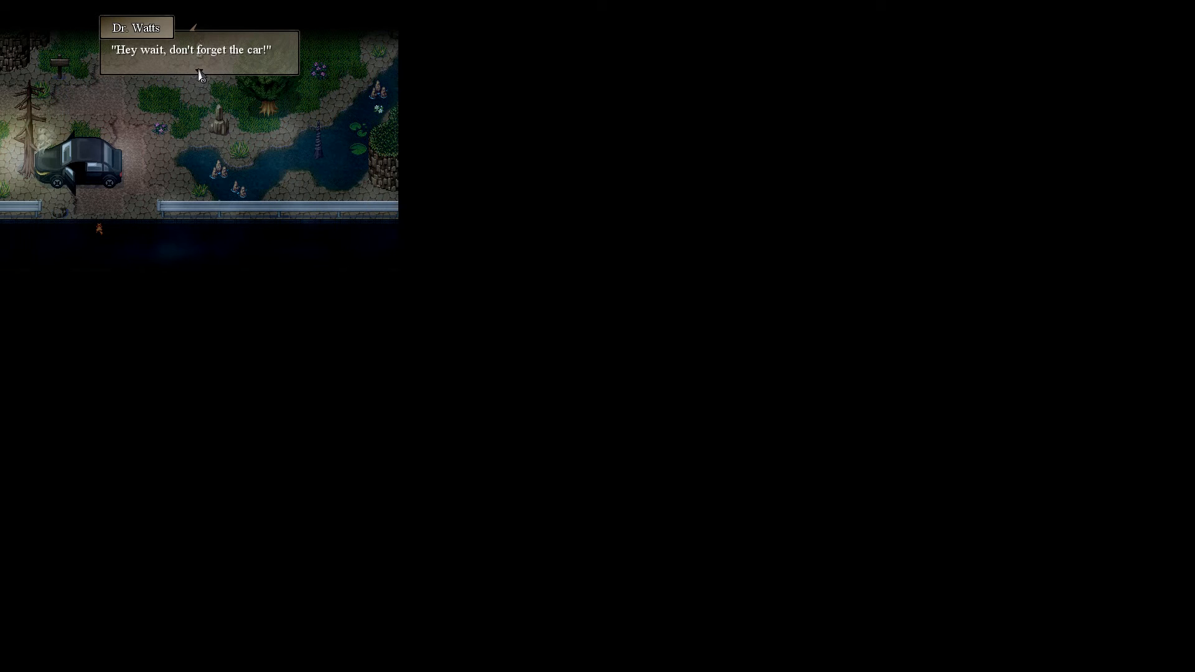
{"action": "left_click", "coordinate": [198, 72]}
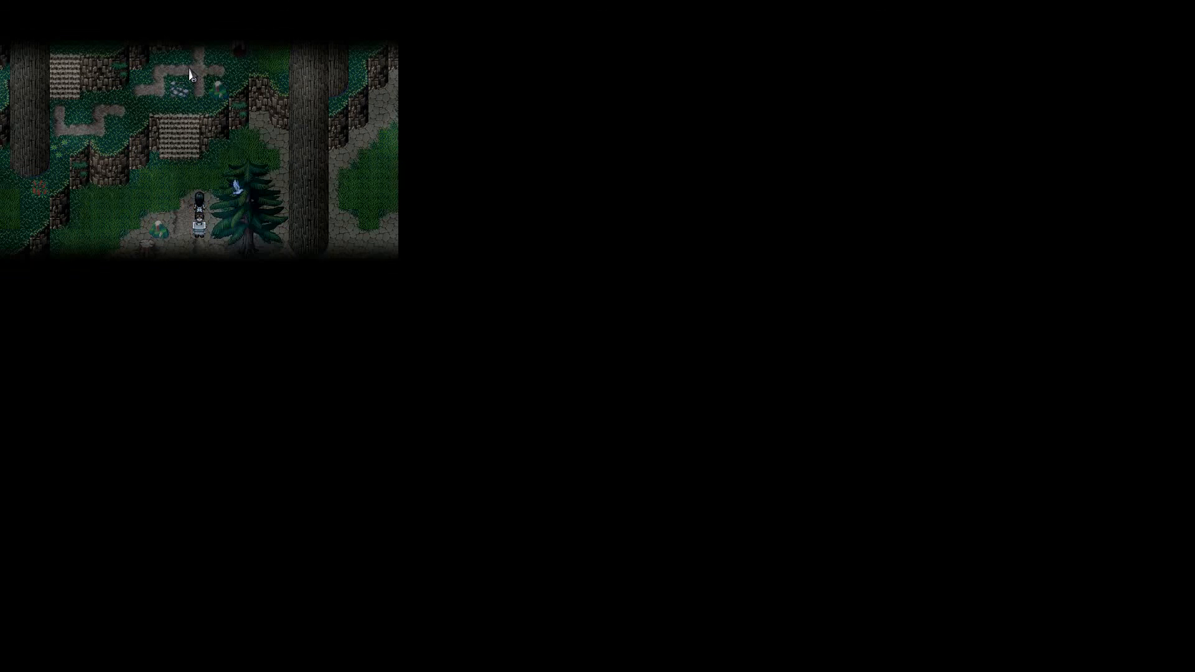
{"action": "mouse_move", "coordinate": [212, 174]}
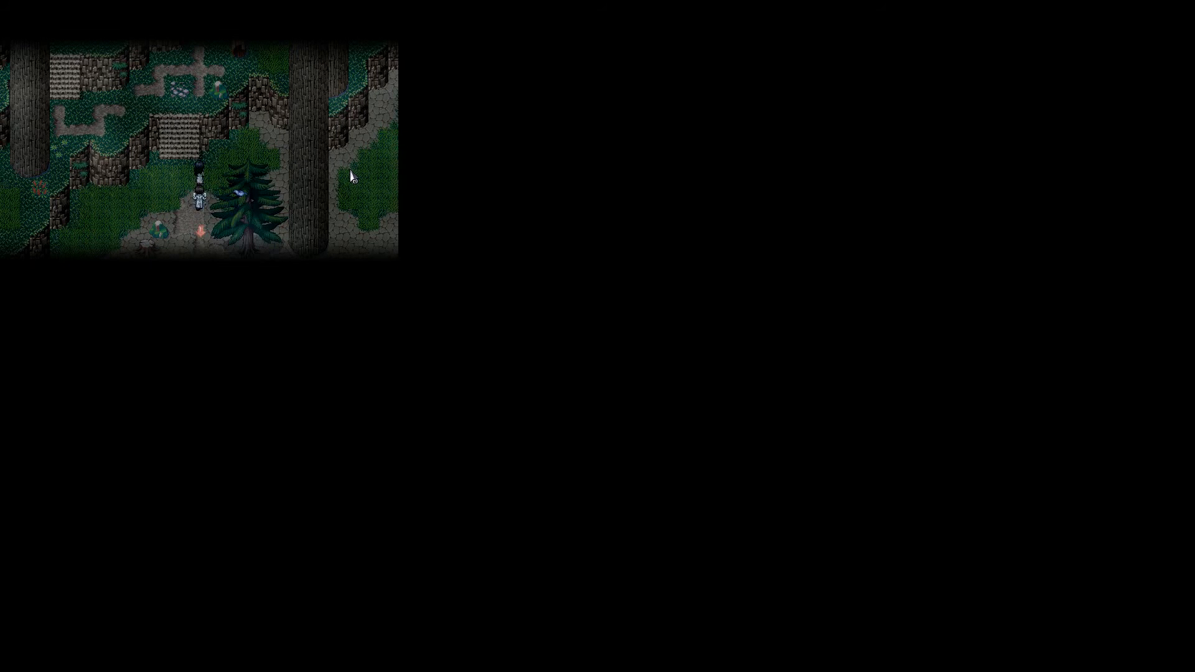
Step: Walk north up the forest trail toward the lit lantern and the boulder
{"action": "key", "text": "up"}
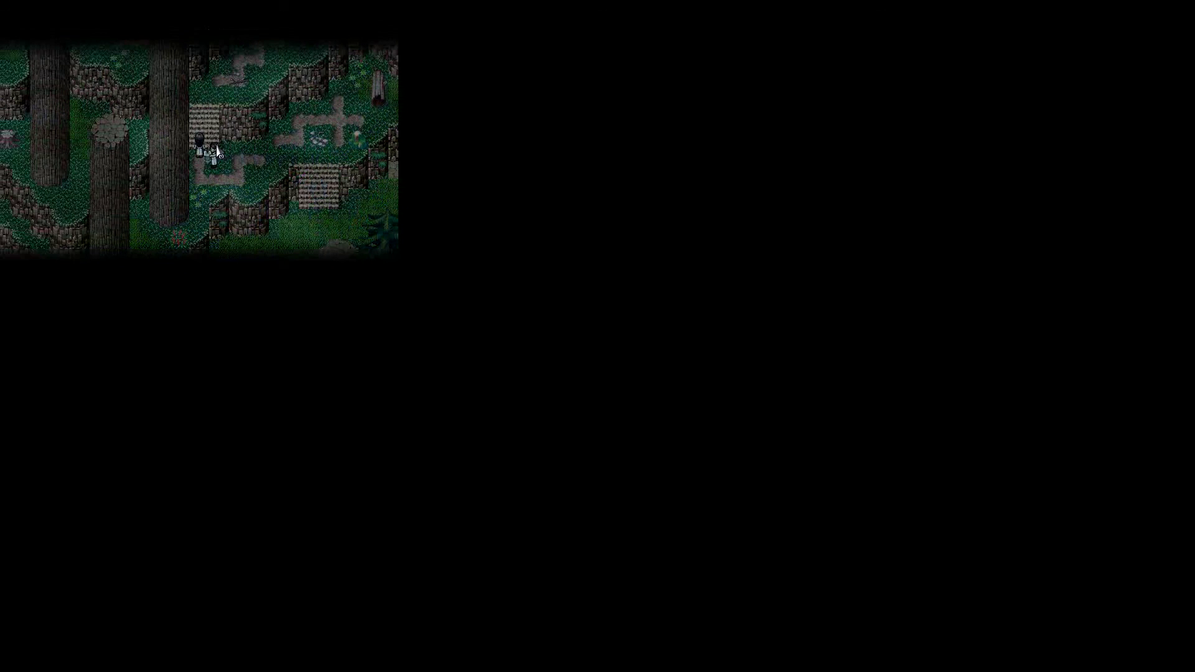
{"action": "key", "text": "Up"}
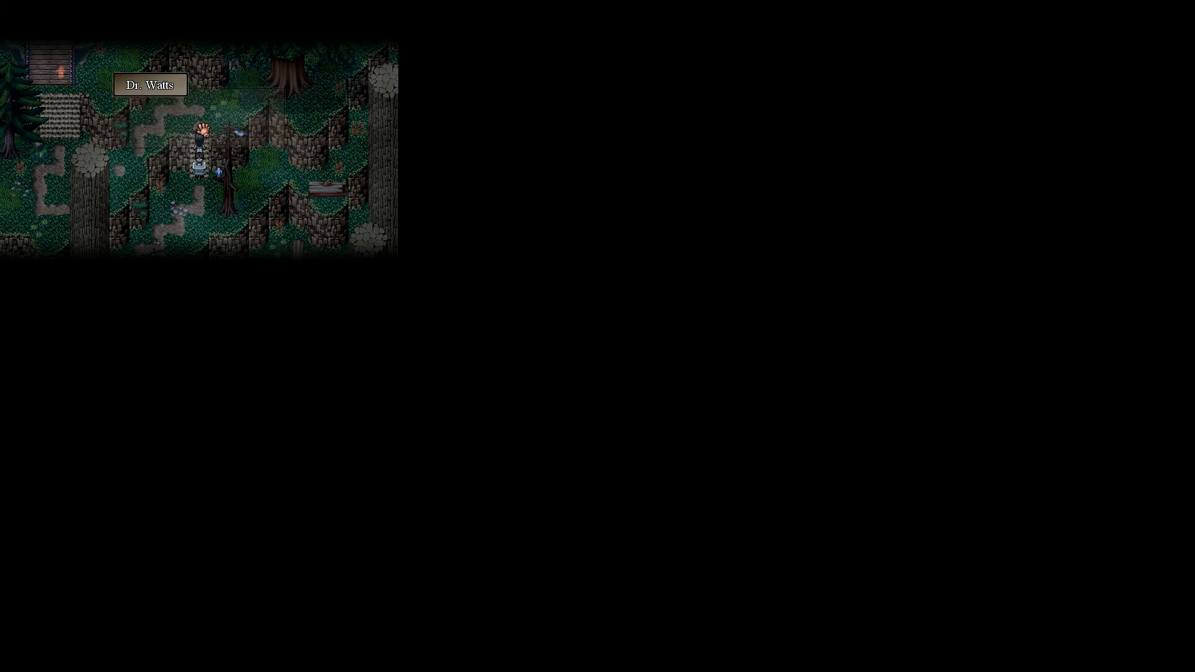
Step: Continue the boulder conversation and choose the 'Find a branch' option
{"action": "left_click", "coordinate": [199, 156]}
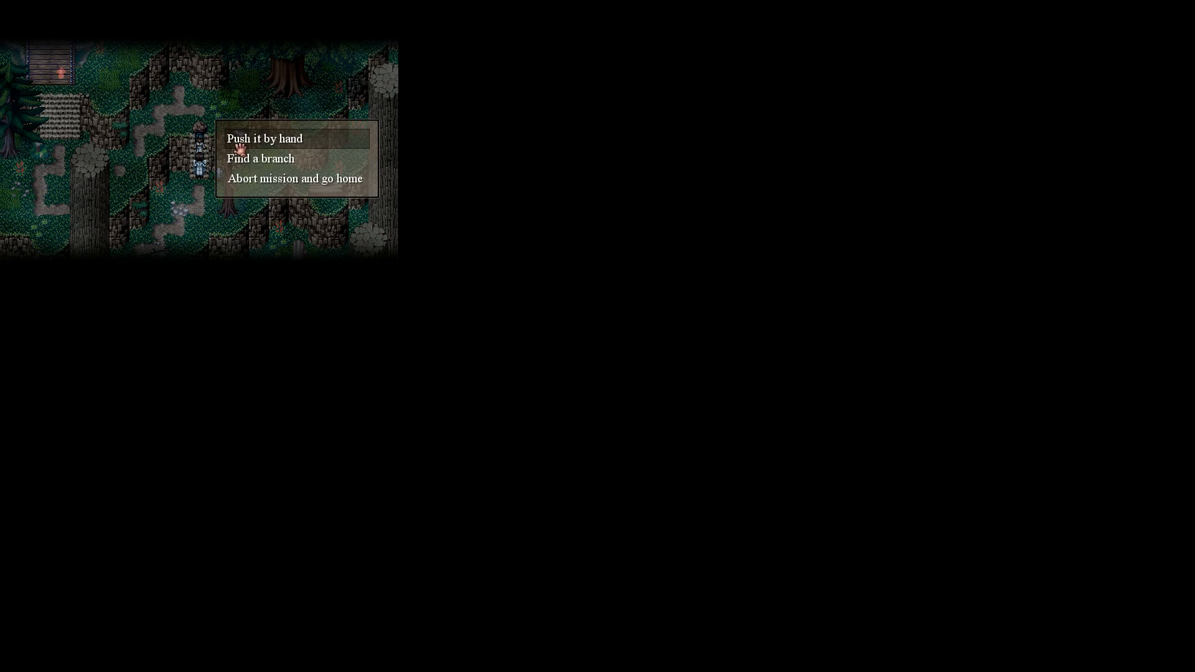
{"action": "mouse_move", "coordinate": [259, 158]}
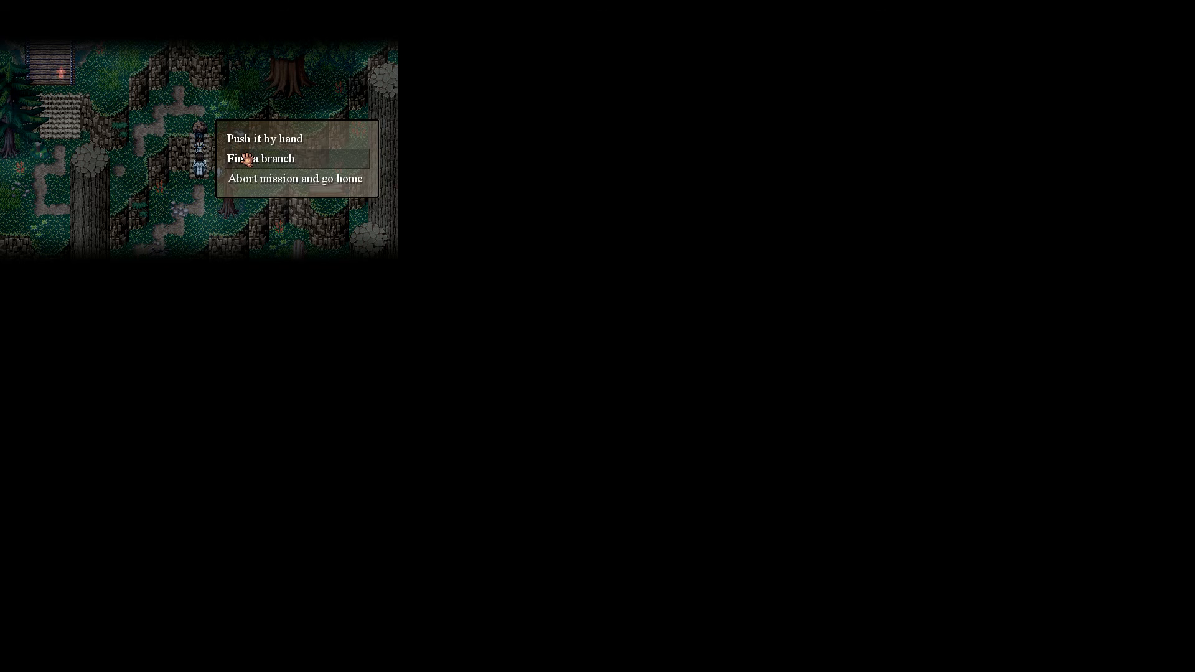
{"action": "left_click", "coordinate": [260, 158]}
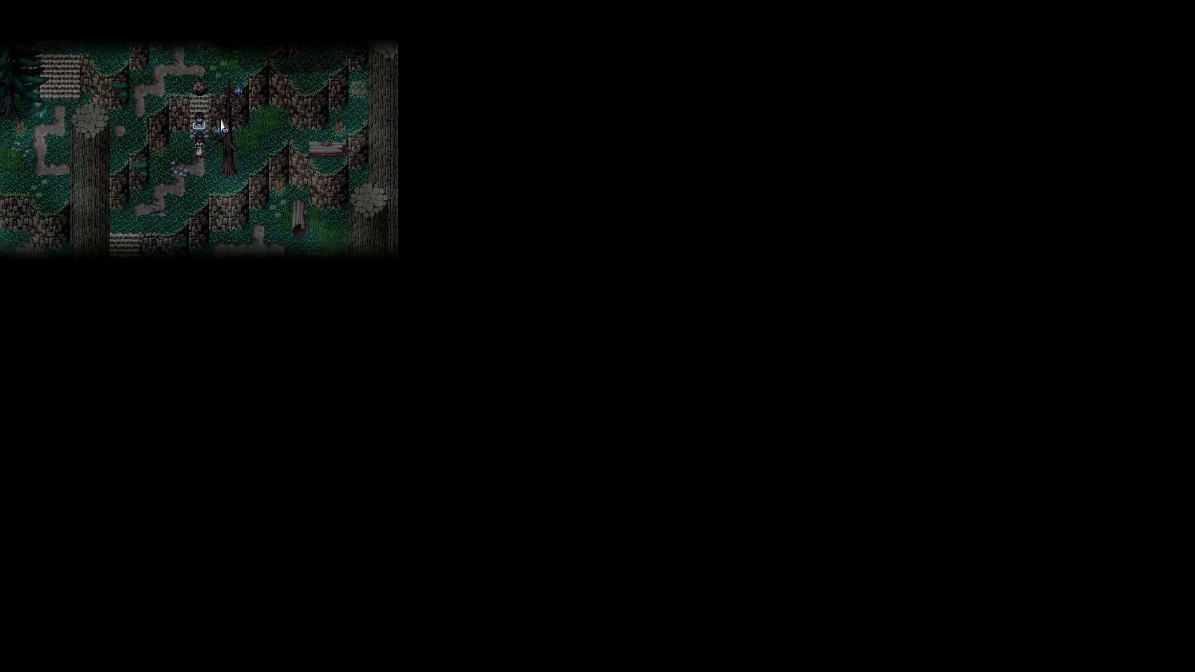
{"action": "mouse_move", "coordinate": [284, 133]}
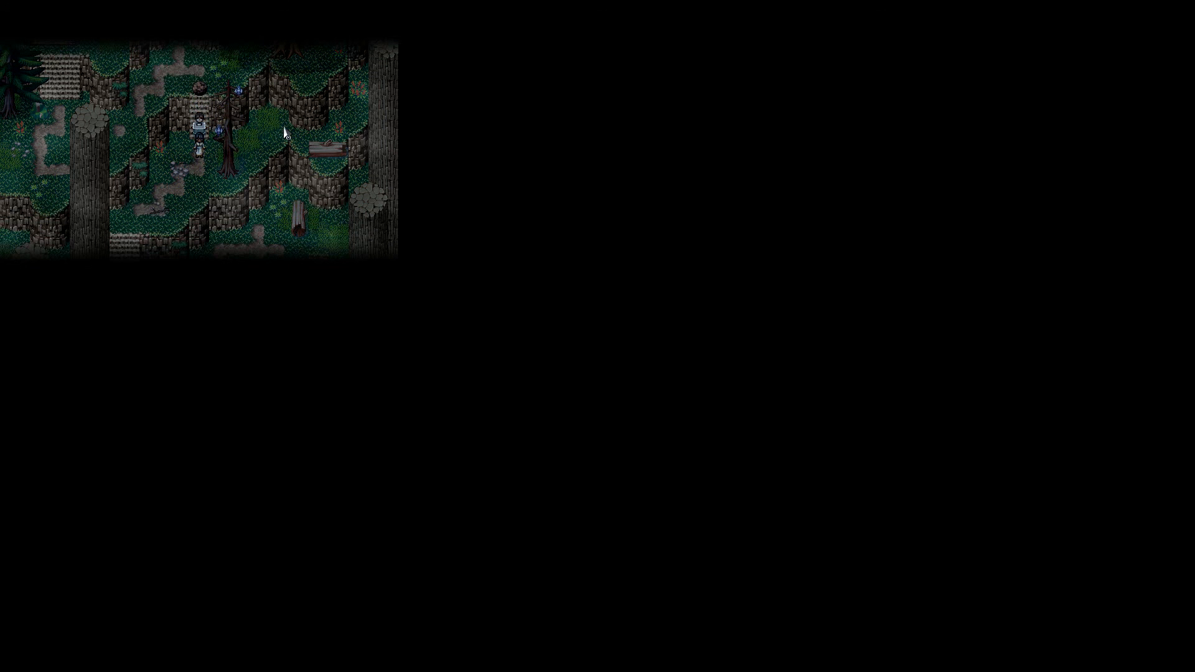
{"action": "mouse_move", "coordinate": [90, 203]}
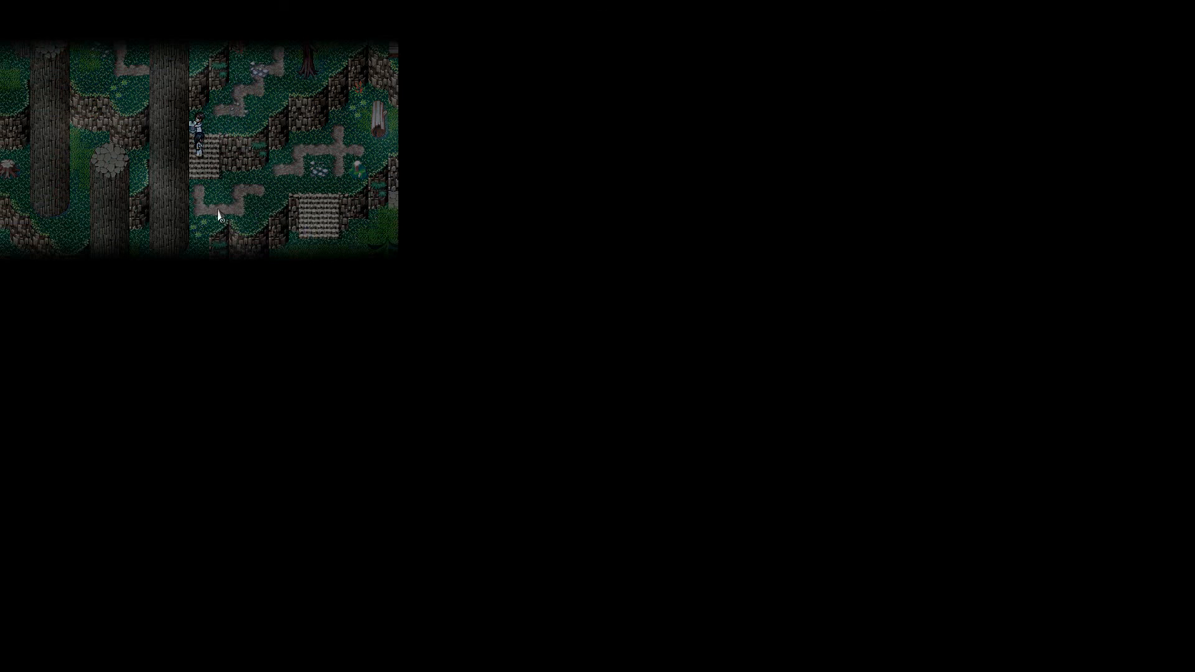
{"action": "mouse_move", "coordinate": [311, 231]}
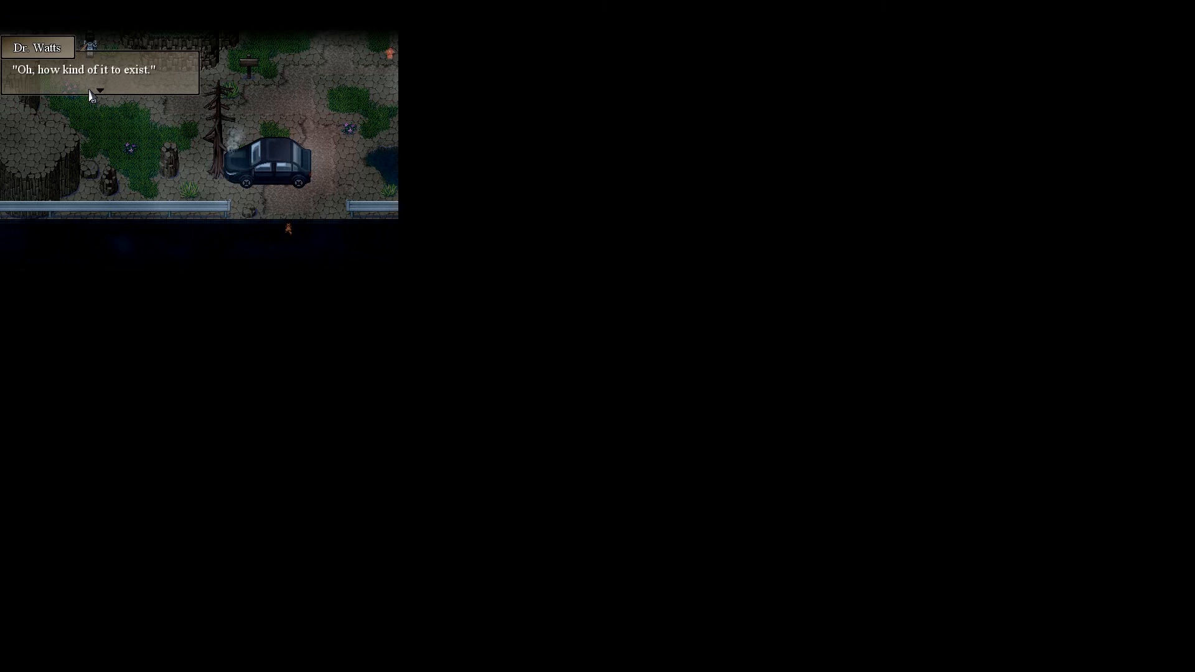
{"action": "mouse_move", "coordinate": [145, 99]}
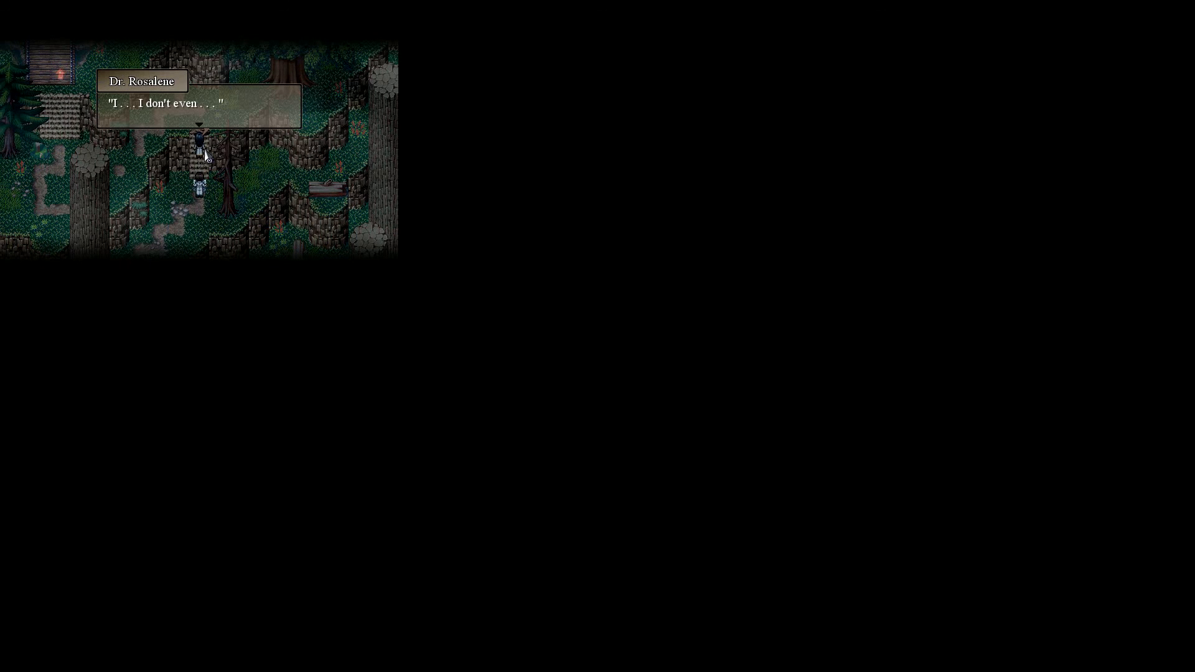
{"action": "mouse_move", "coordinate": [204, 134]}
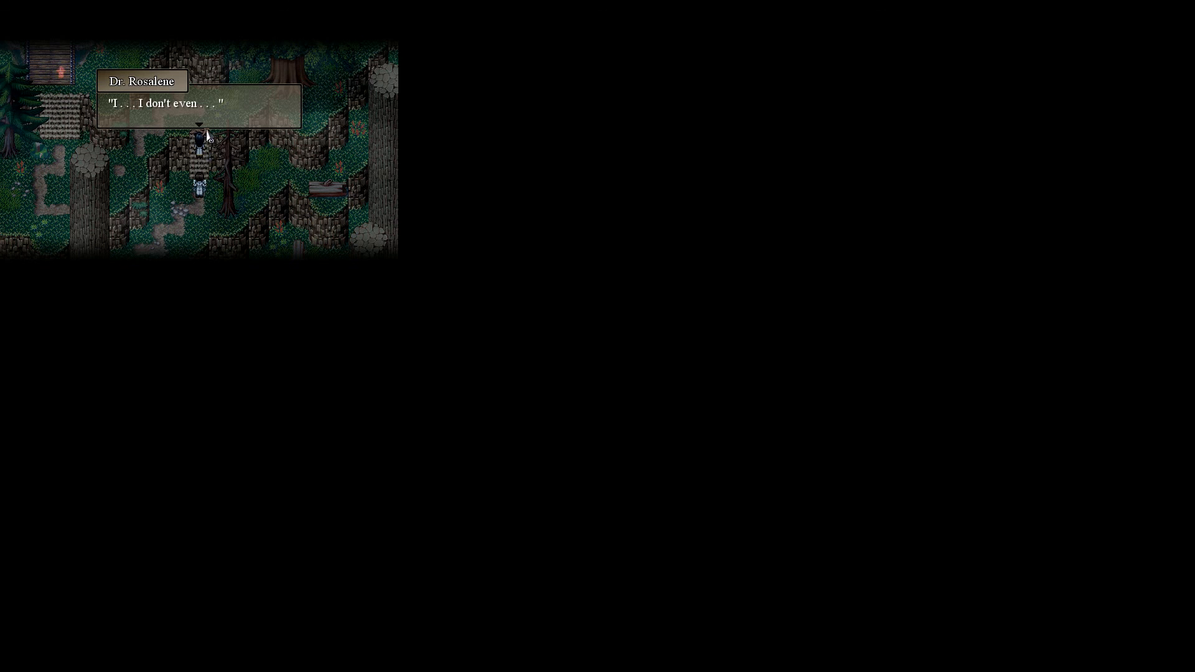
Step: Advance the boulder conversation to Dr. Watts's skeptical "Riiight..." reply
{"action": "left_click", "coordinate": [198, 107]}
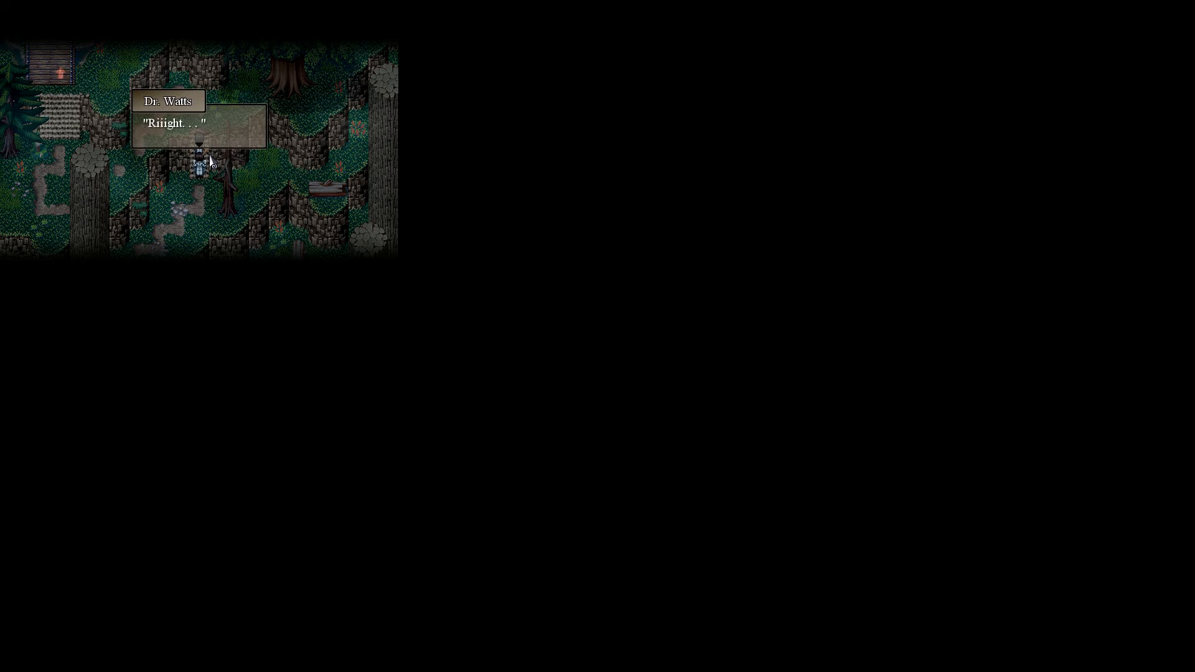
{"action": "mouse_move", "coordinate": [196, 138]}
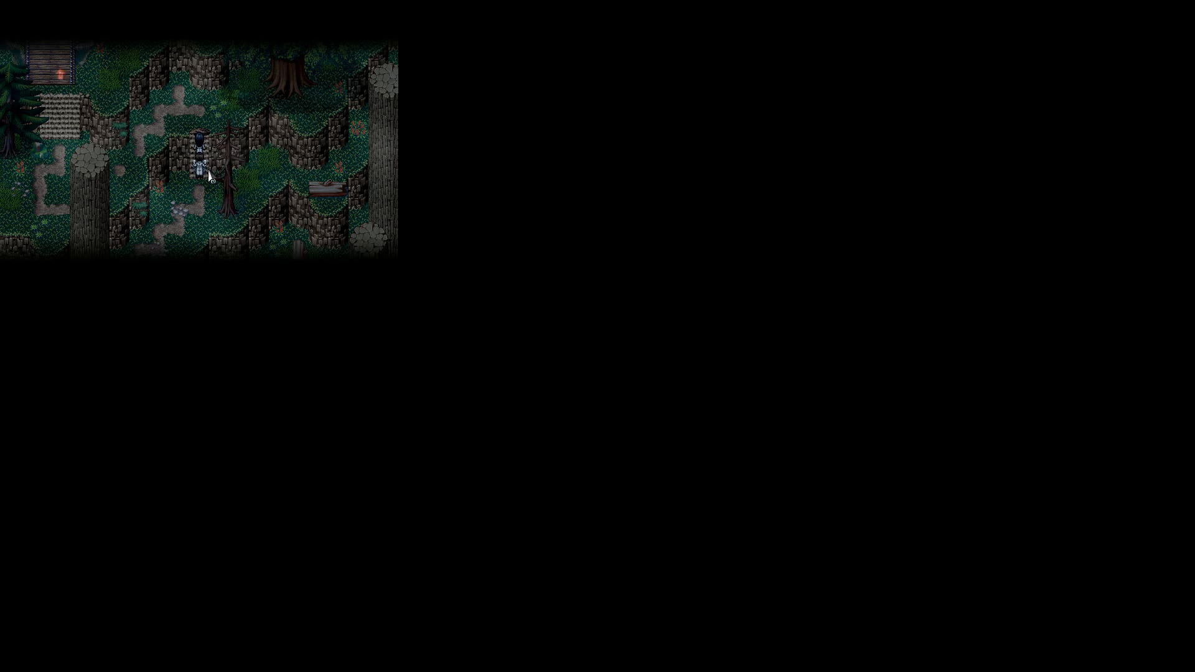
Step: Walk up the cleared path into the woodland area by the stream
{"action": "key", "text": "up"}
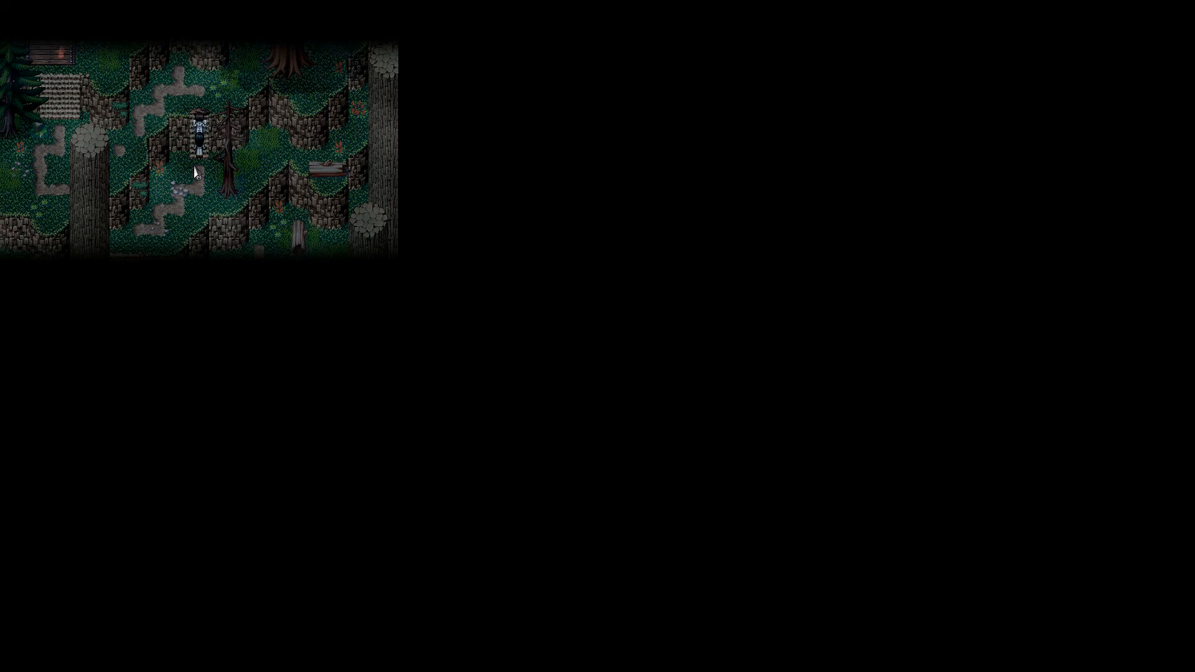
{"action": "key", "text": "Up"}
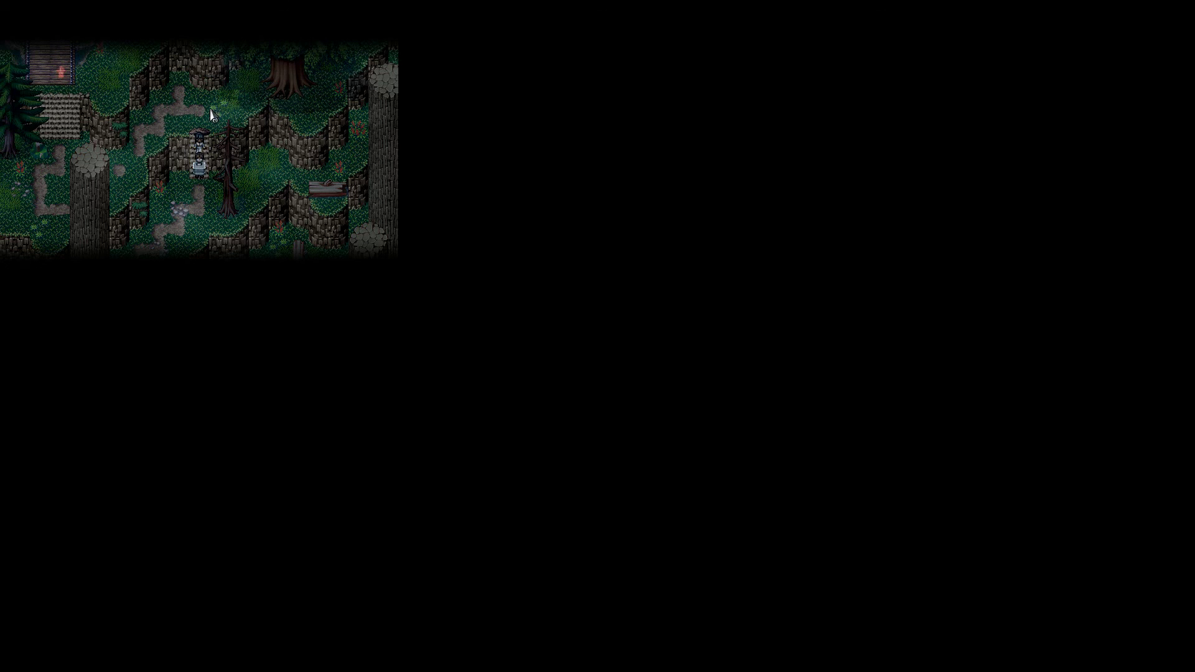
{"action": "mouse_move", "coordinate": [198, 107]}
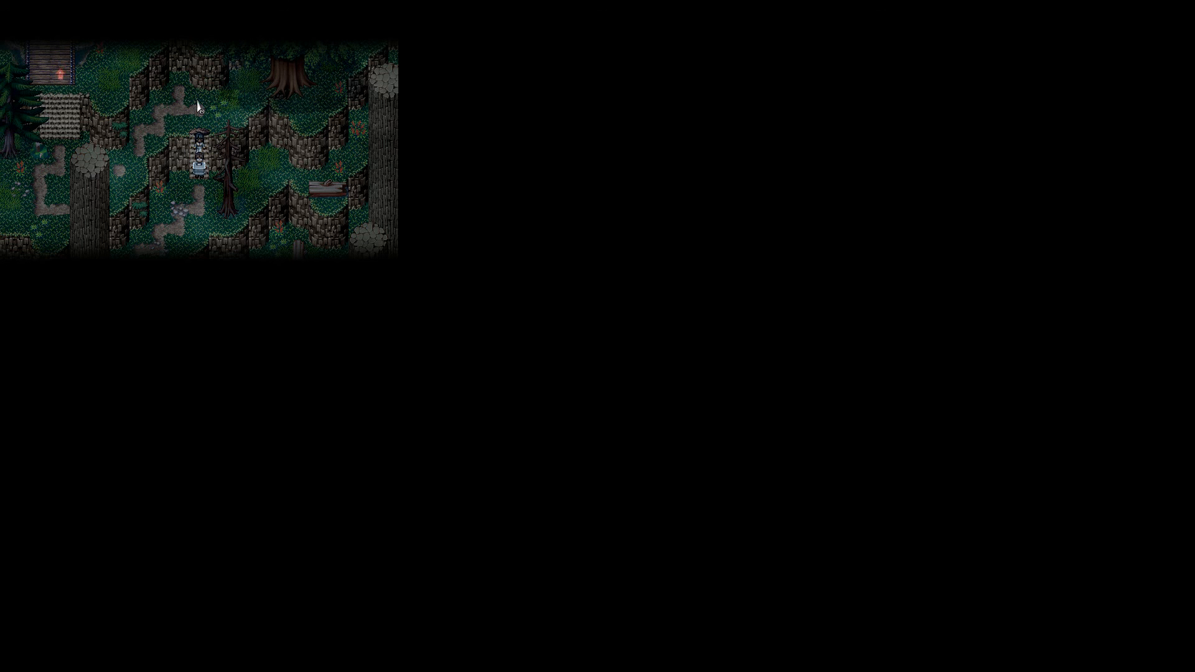
{"action": "key", "text": "up"}
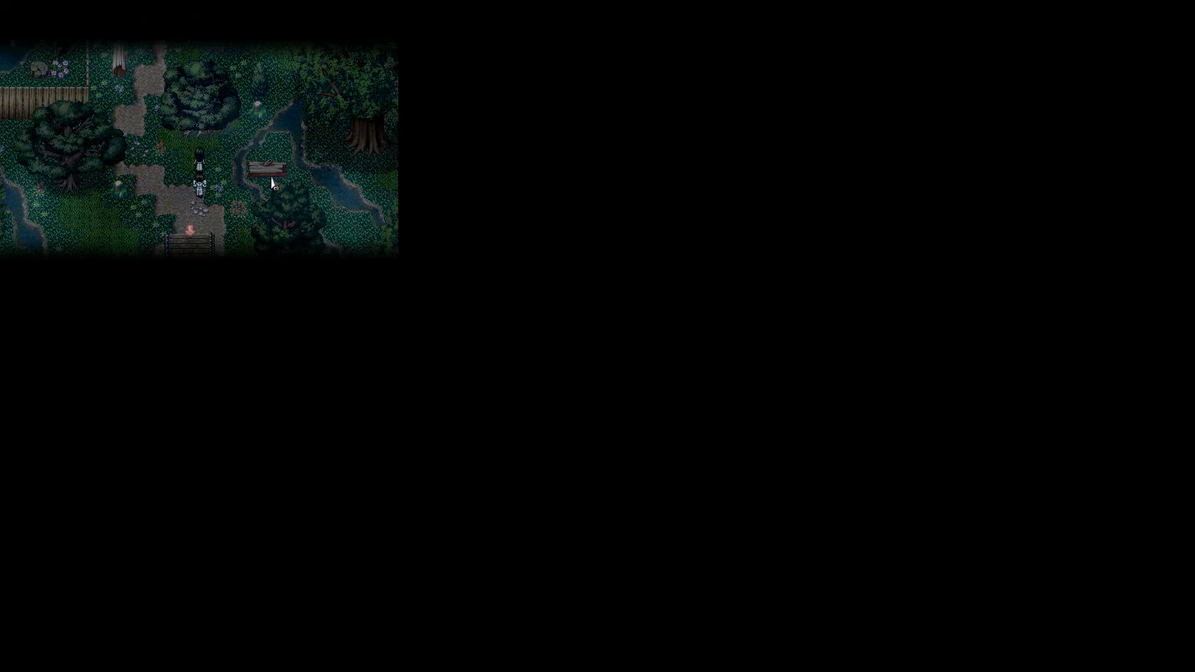
Step: Walk north through the clearing and garden to the house's front door
{"action": "key", "text": "up"}
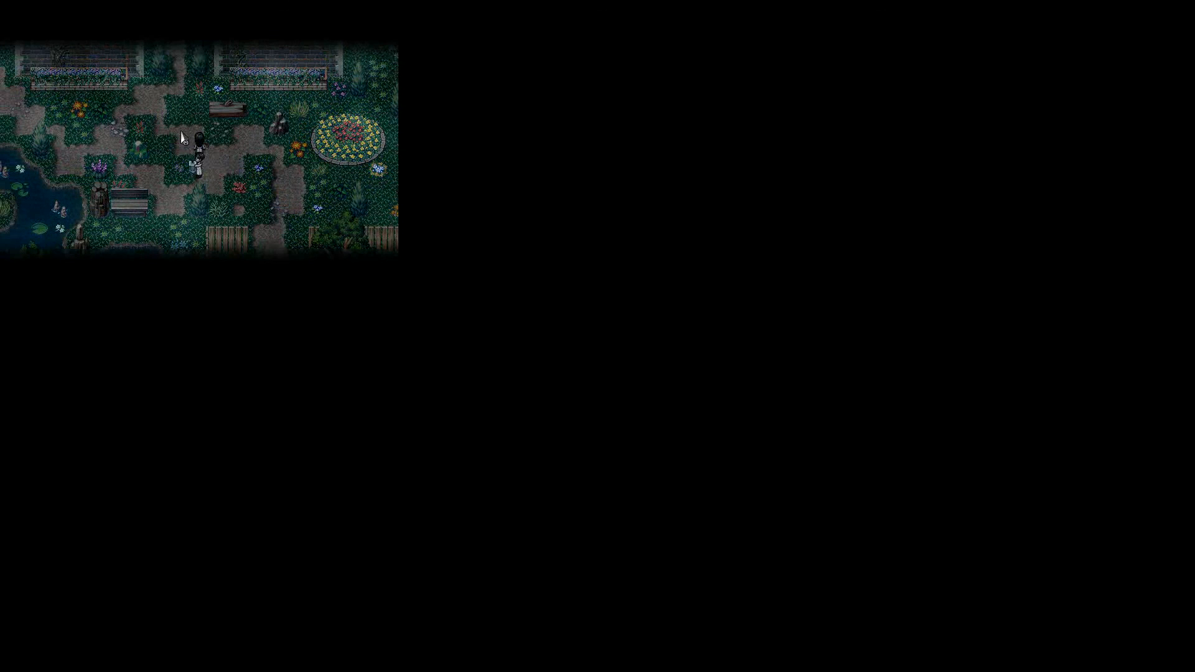
{"action": "key", "text": "up"}
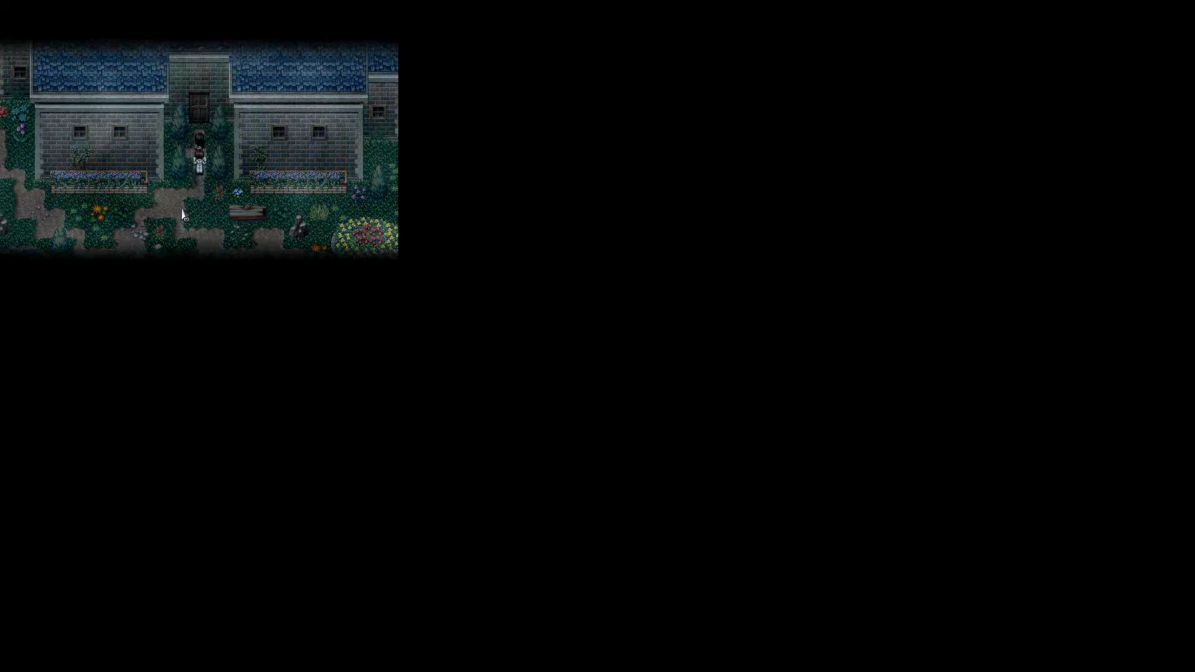
{"action": "key", "text": "up"}
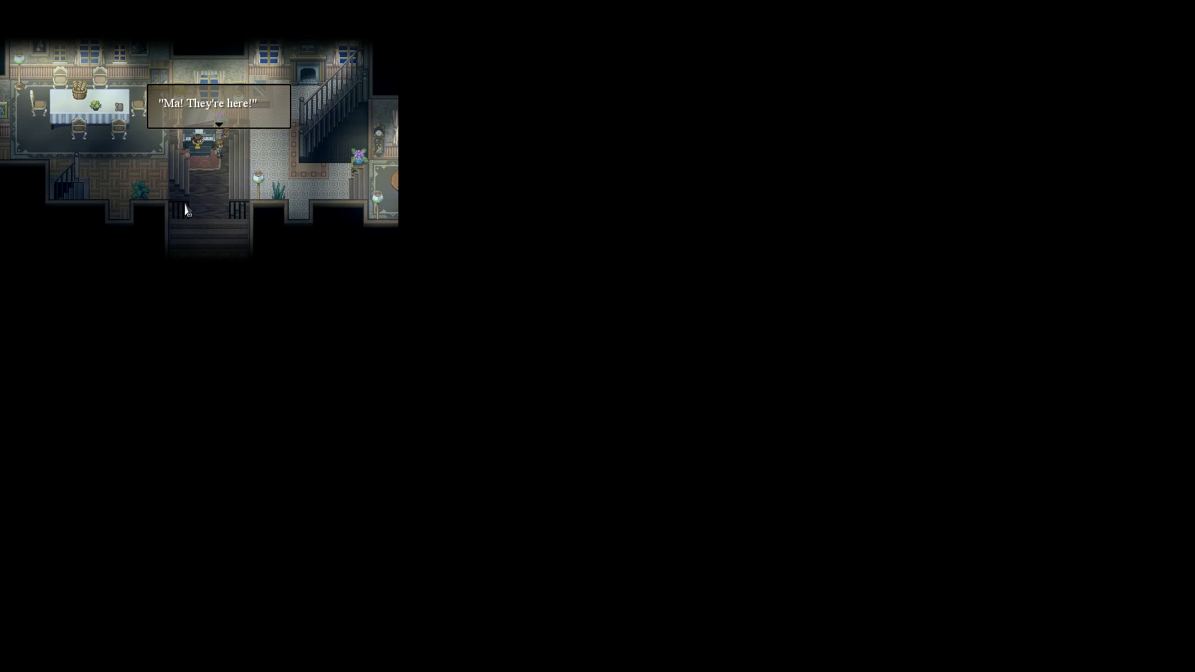
{"action": "mouse_move", "coordinate": [183, 213]}
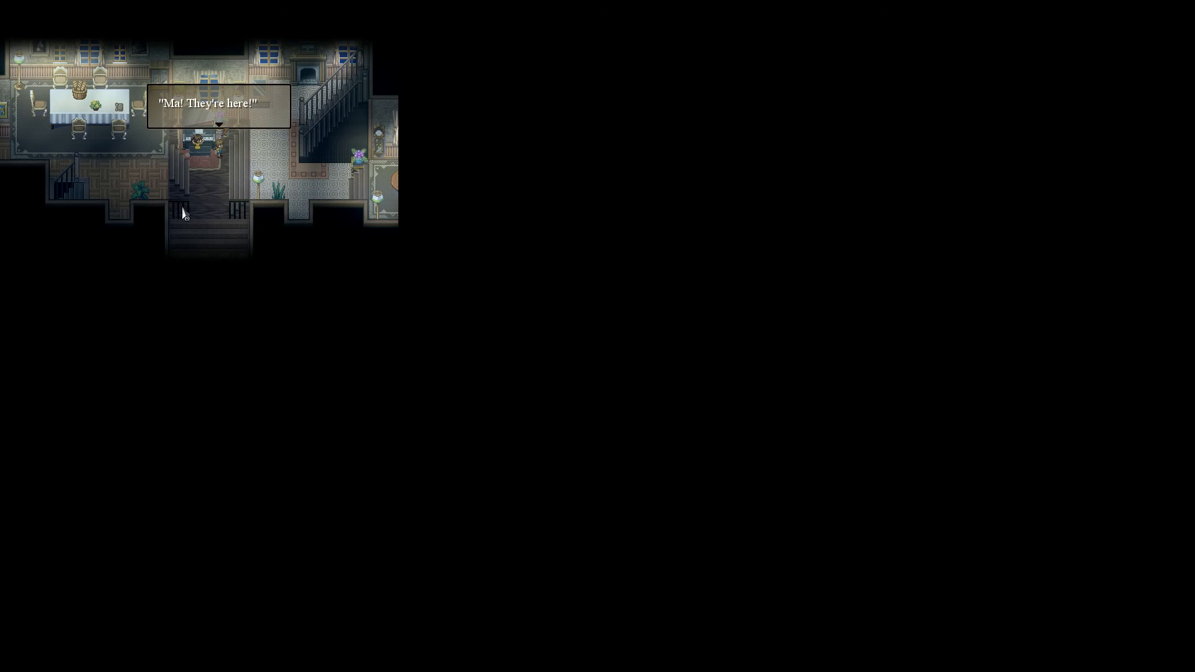